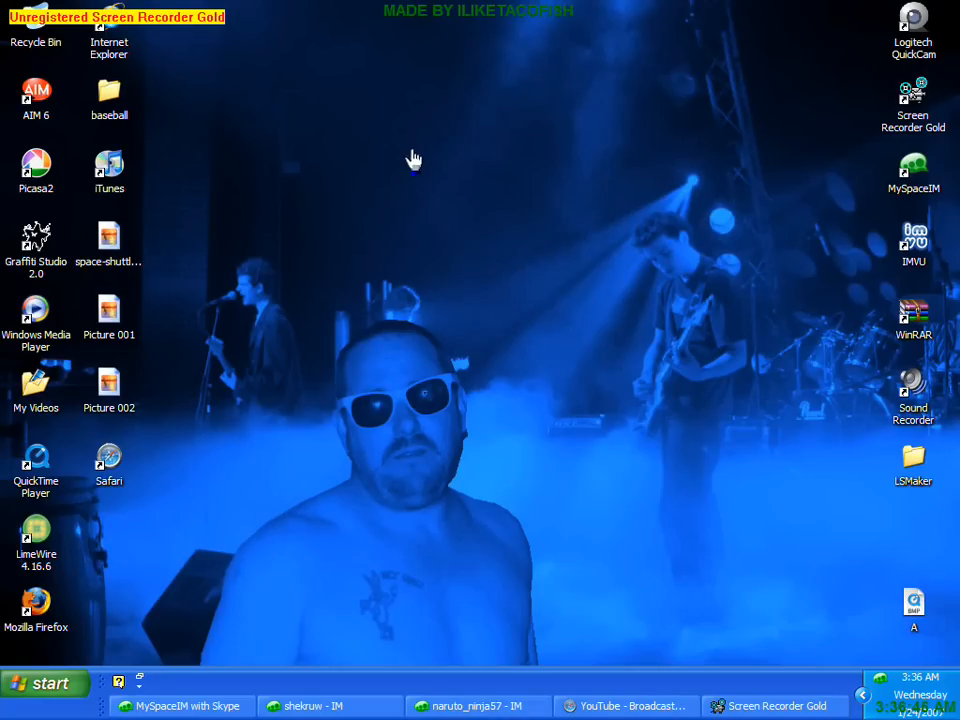
mouse_move(328, 297)
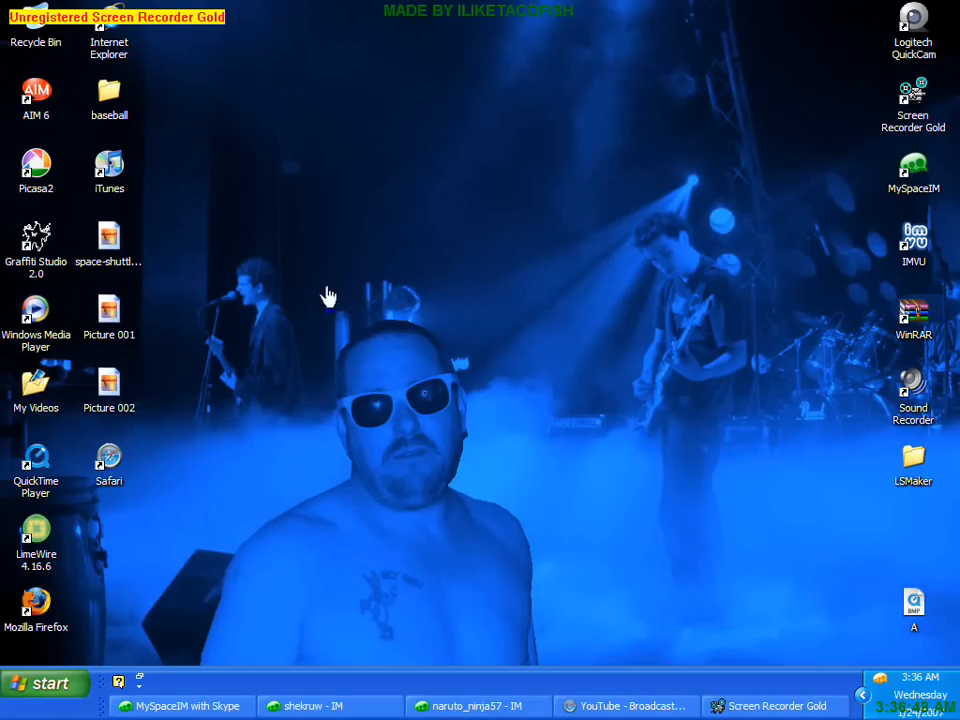
mouse_move(448, 305)
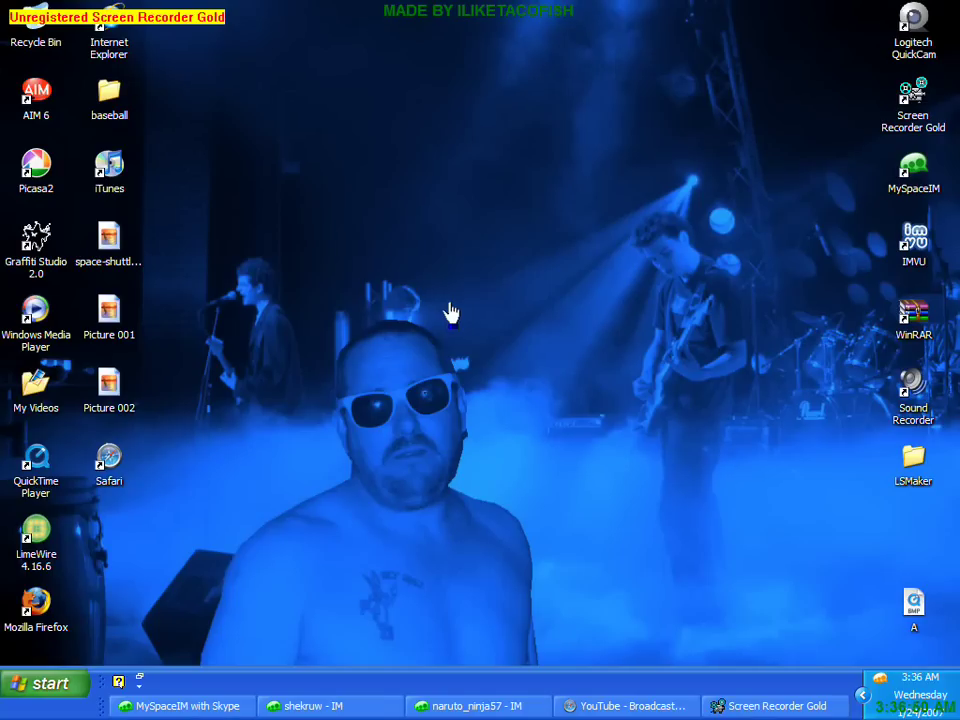
mouse_move(354, 336)
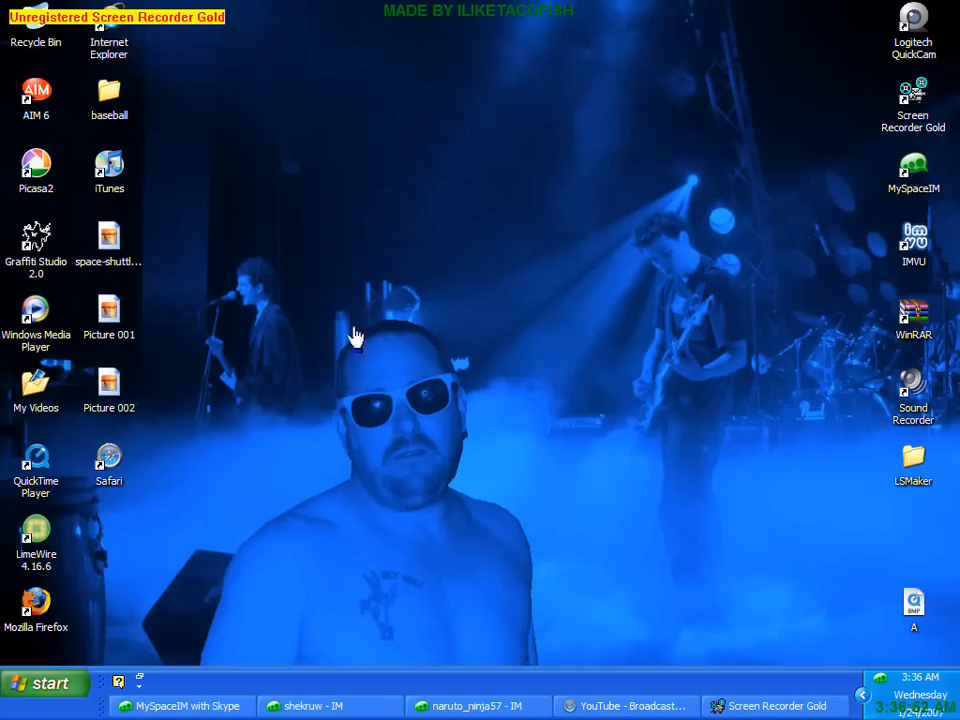
- Launch Audacity from the Start menu and record a roughly four-second spoken clip
click(44, 683)
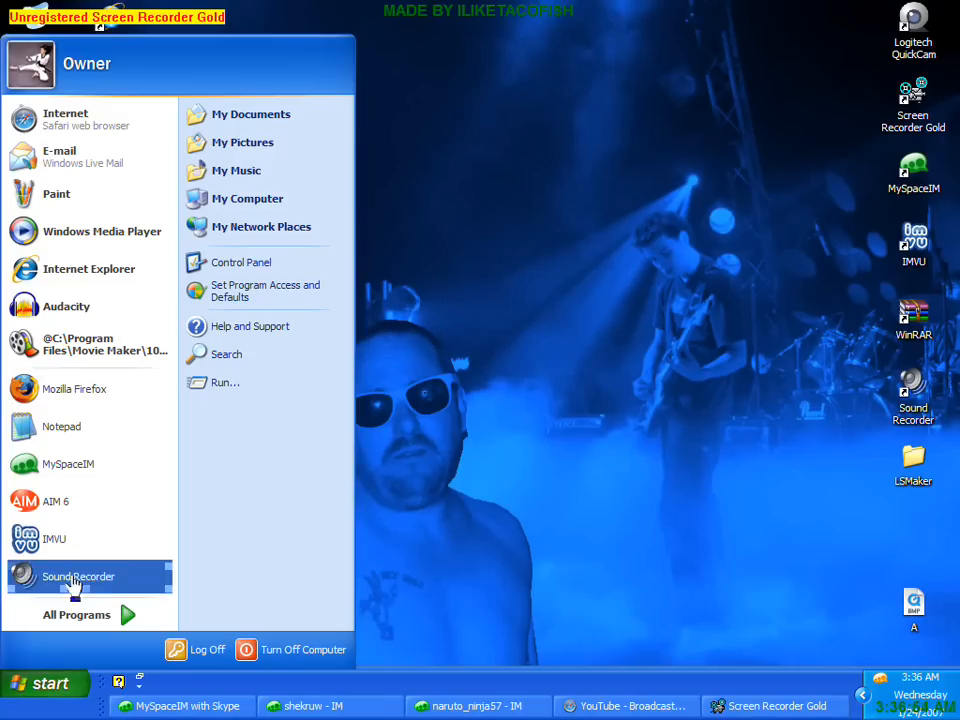
mouse_move(113, 320)
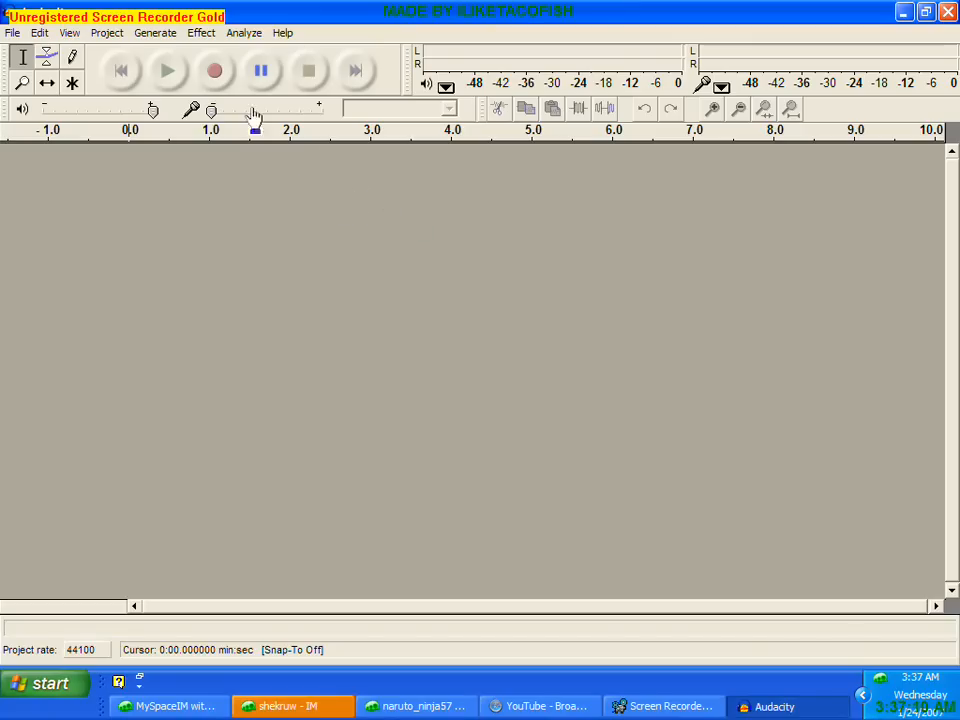
click(215, 72)
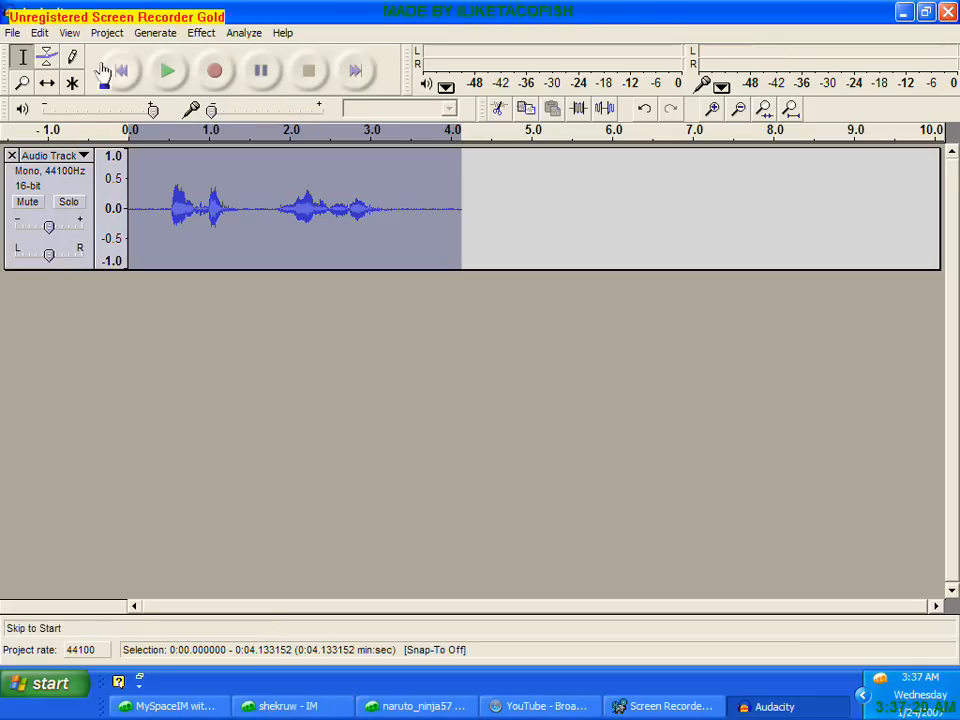
- Copy the recorded voice clip and paste it as new tracks, giving three identical mono tracks
click(40, 39)
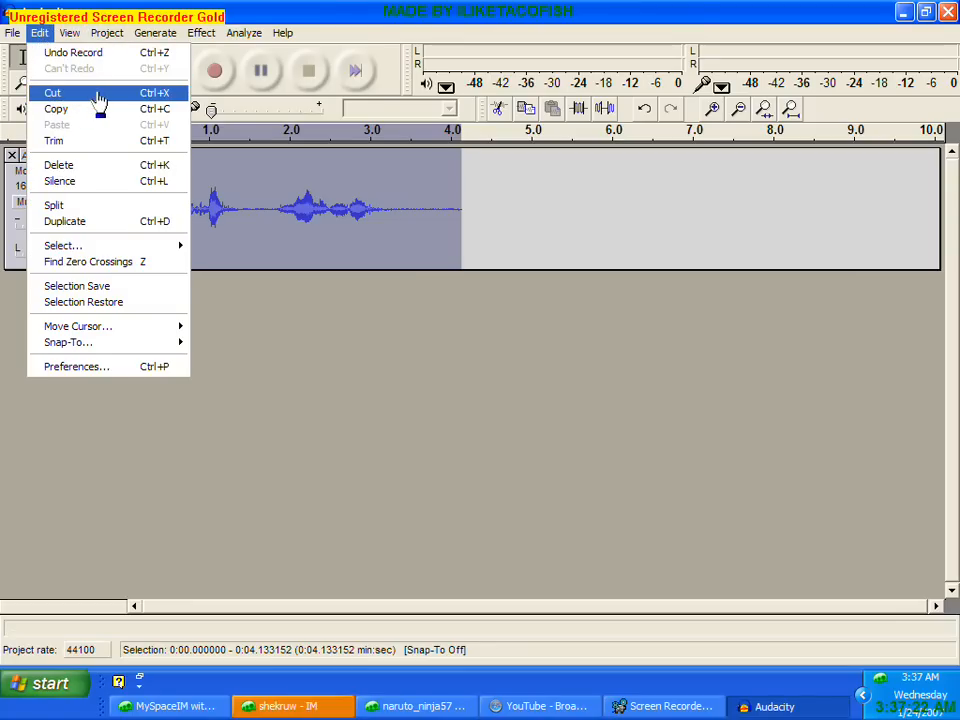
click(52, 92)
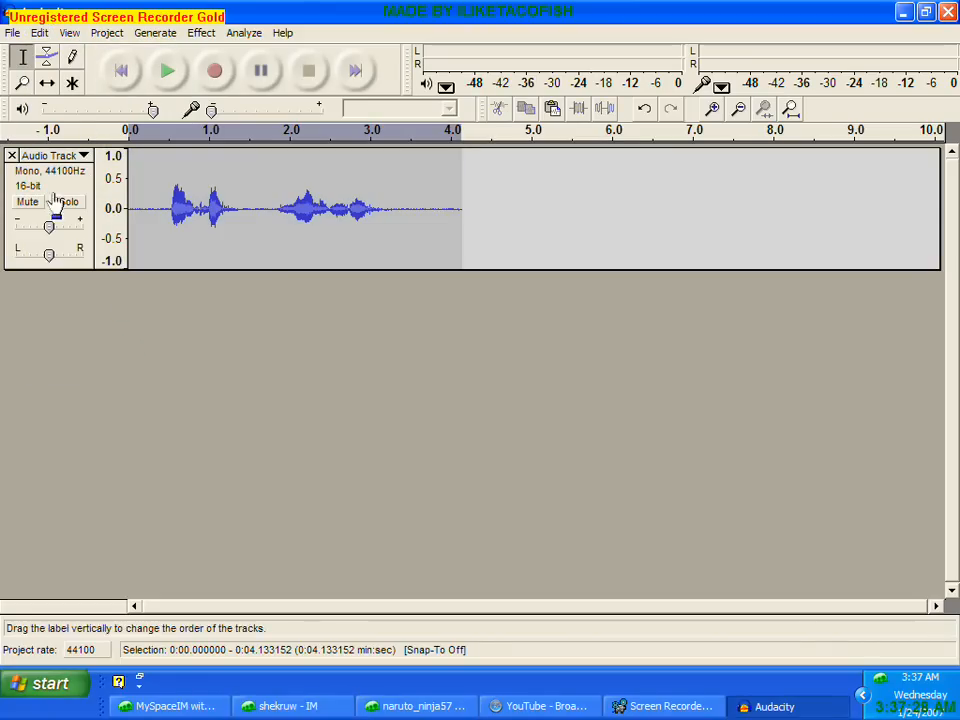
click(35, 33)
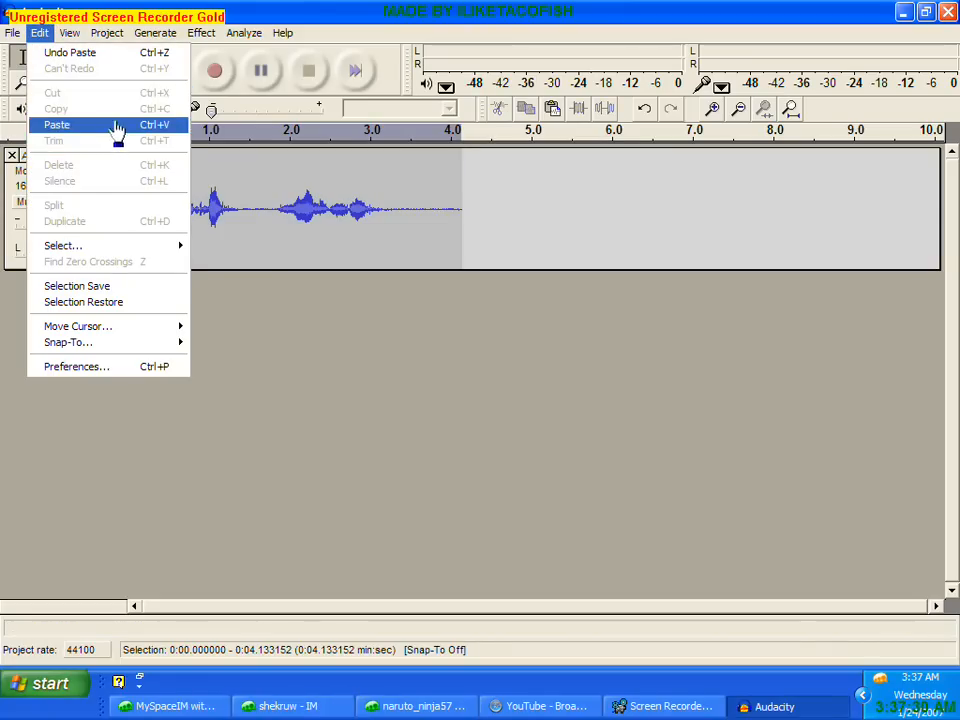
click(57, 126)
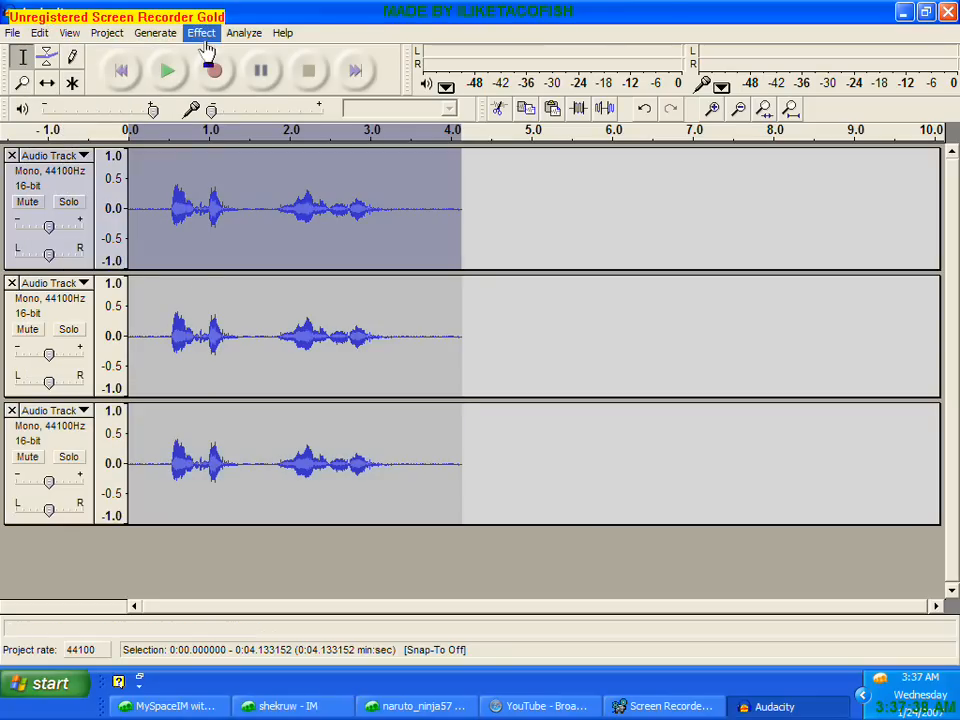
- Apply Change Pitch with a +15 percent change to the top voice track
click(201, 32)
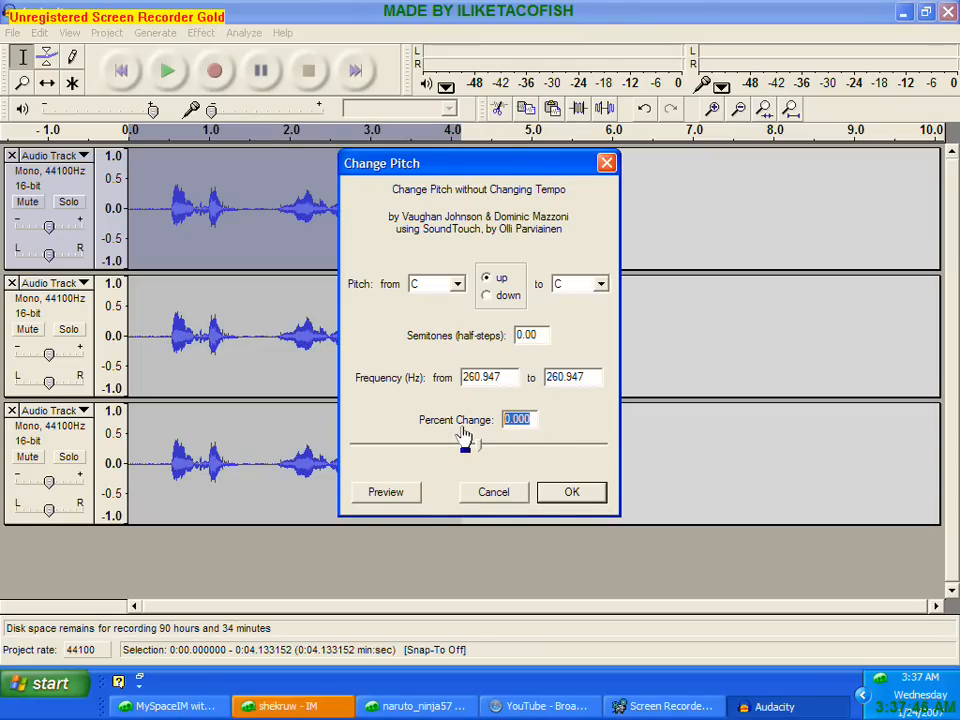
text(15)
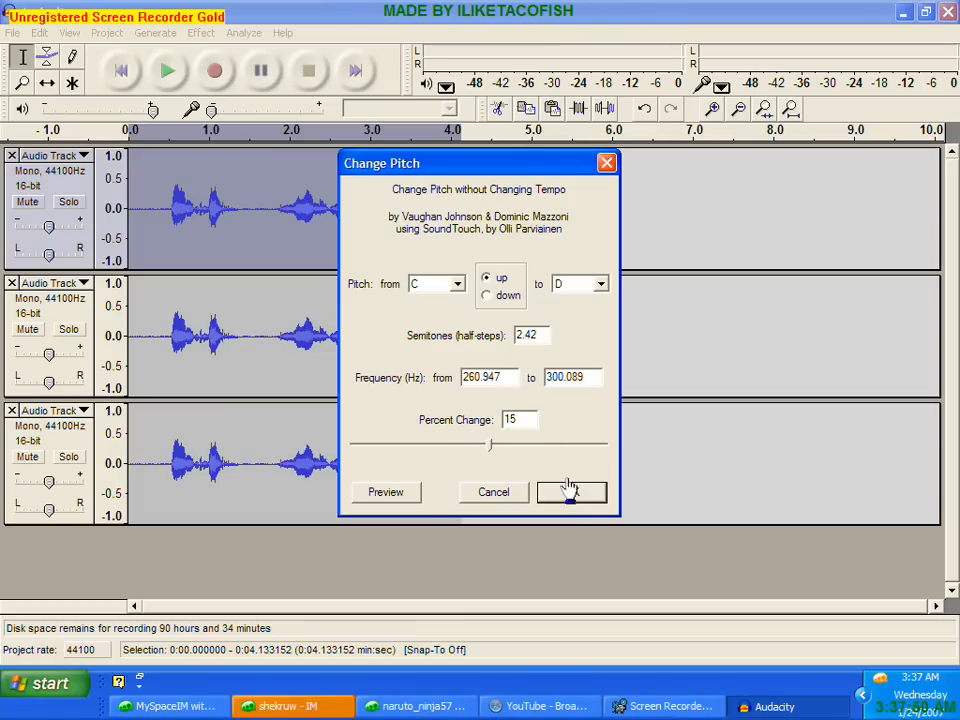
click(571, 492)
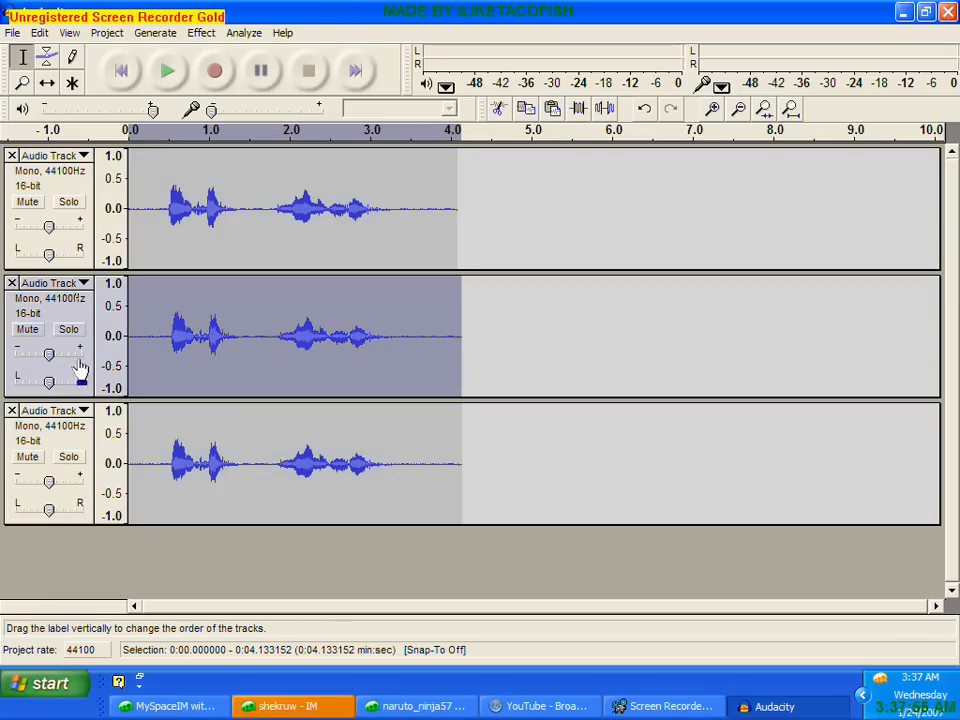
- Lower the bottom track's pitch by 15 percent, then play all three tracks together
click(205, 33)
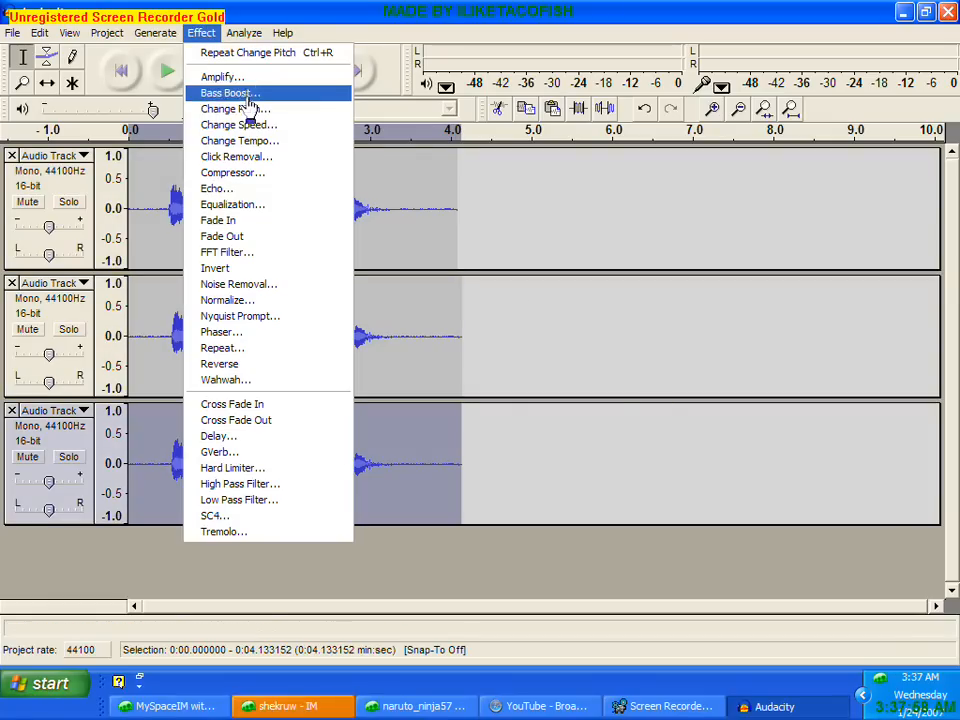
click(230, 108)
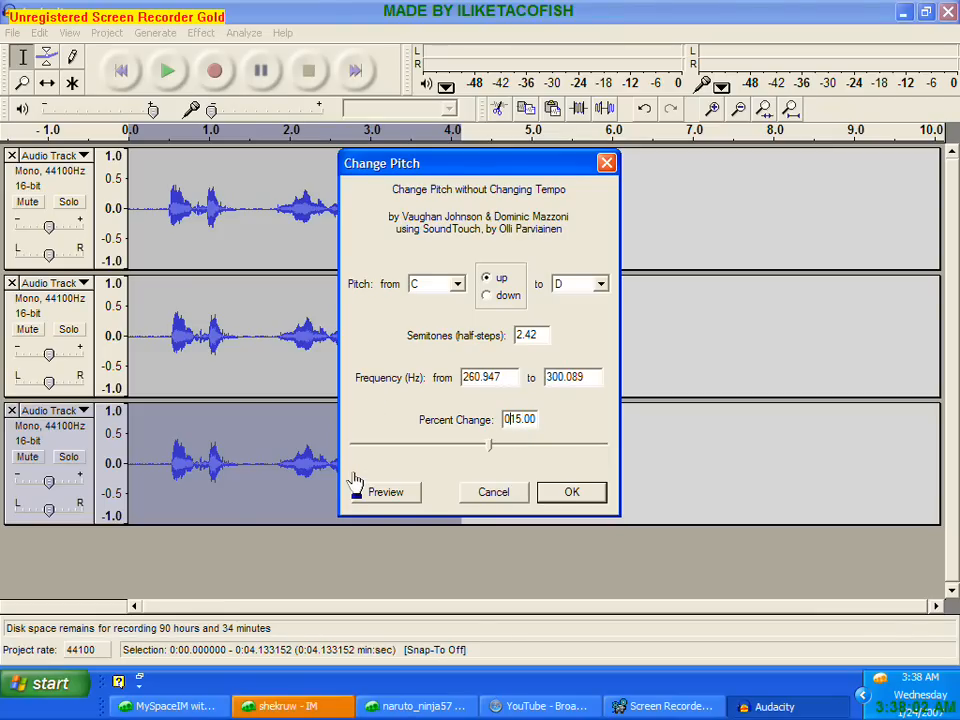
click(487, 295)
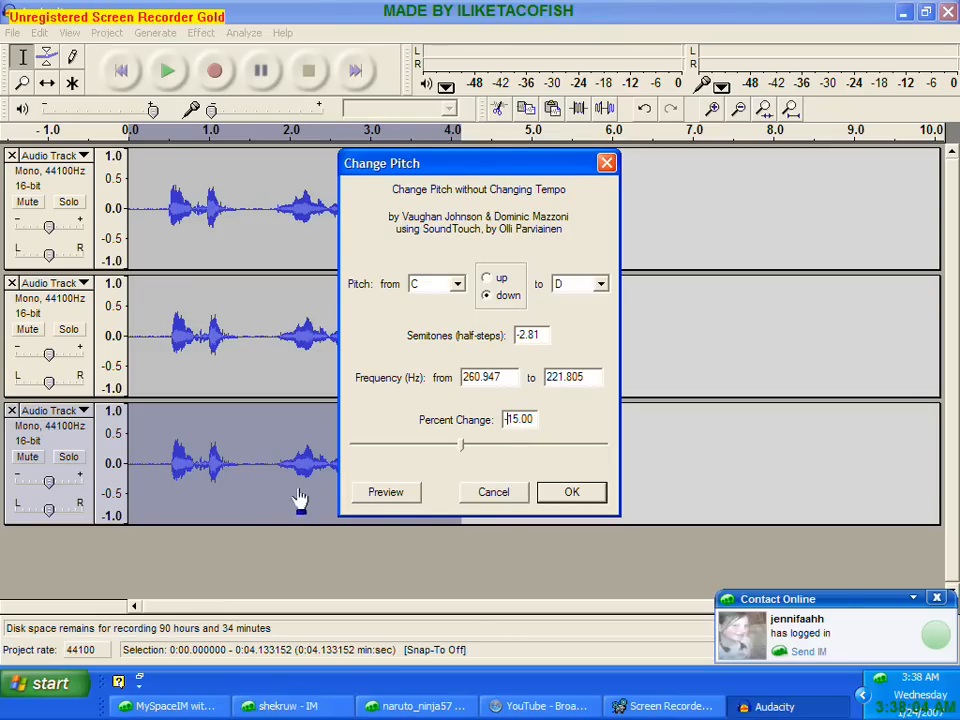
click(571, 492)
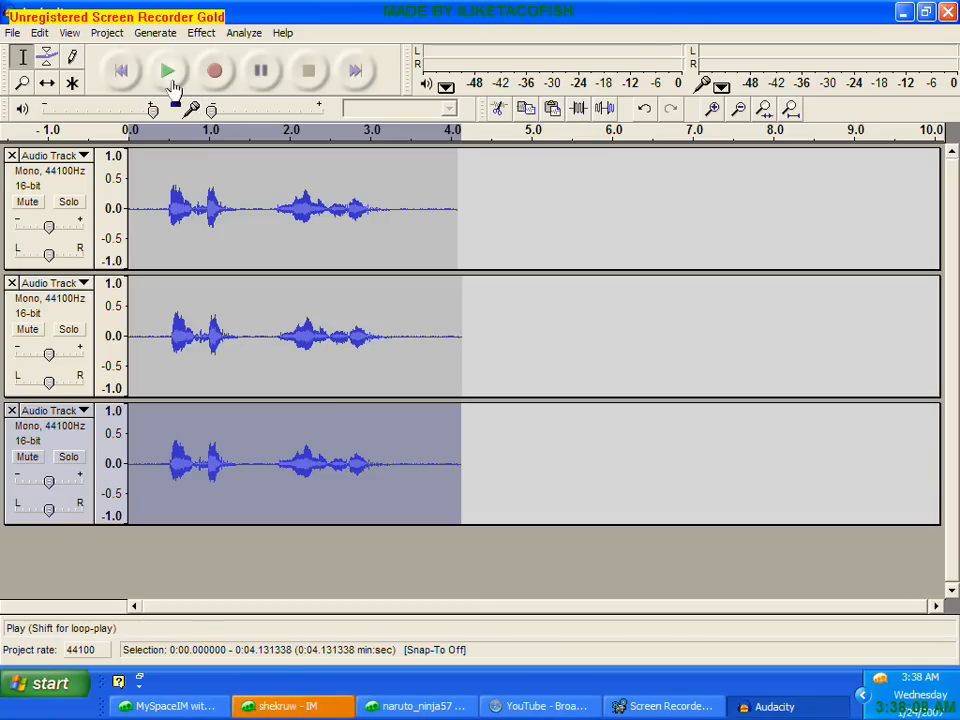
click(170, 71)
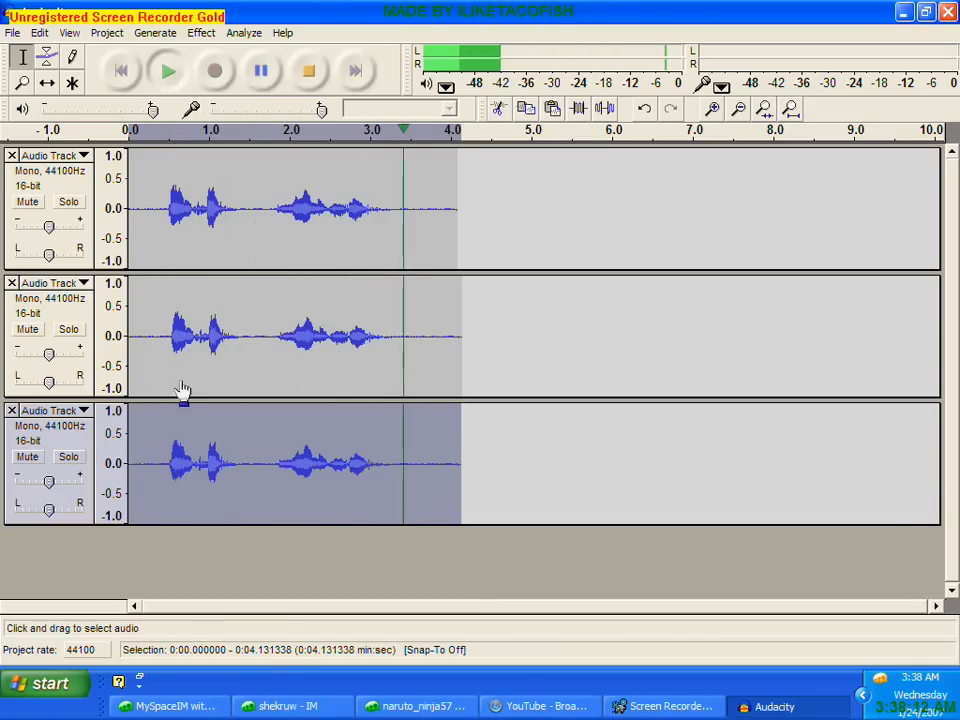
- Export the mono mixdown as a WAV file to the Desktop and close Audacity
click(13, 37)
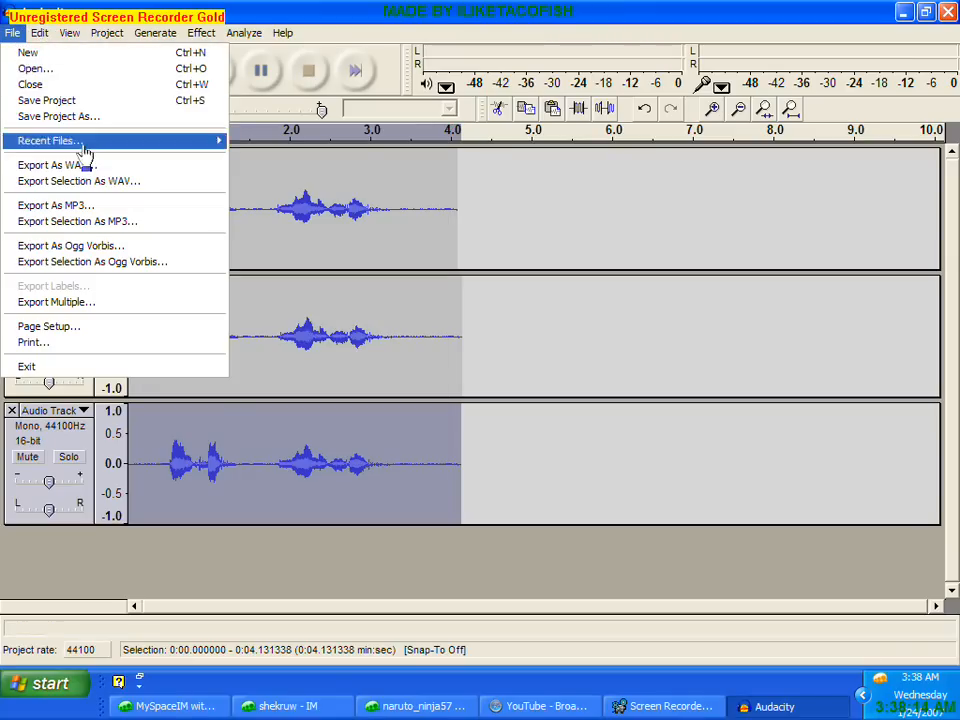
mouse_move(145, 213)
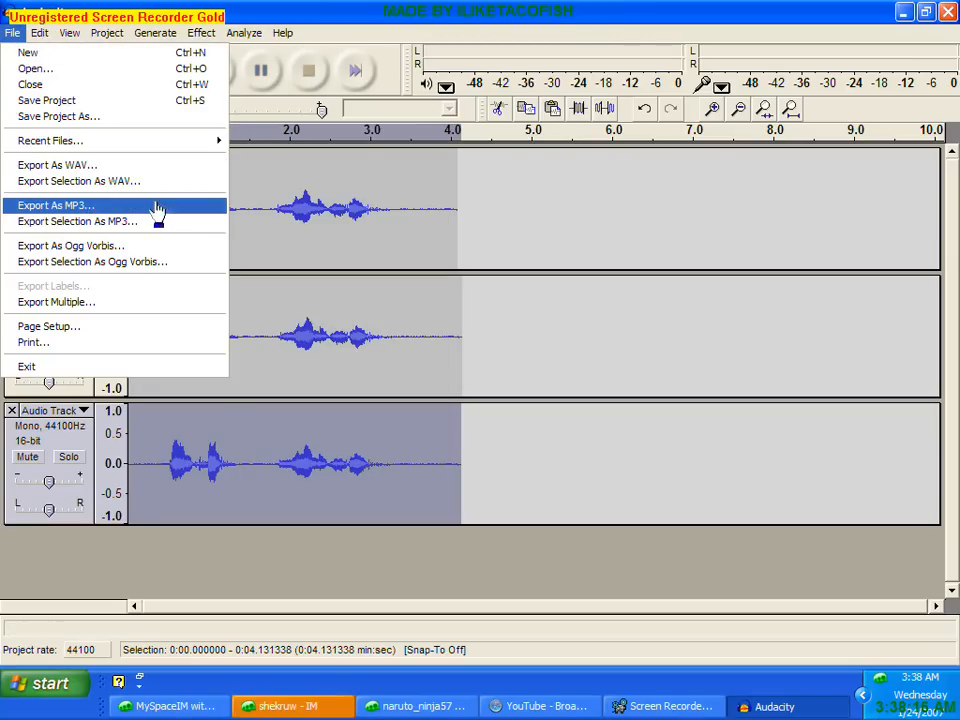
click(55, 205)
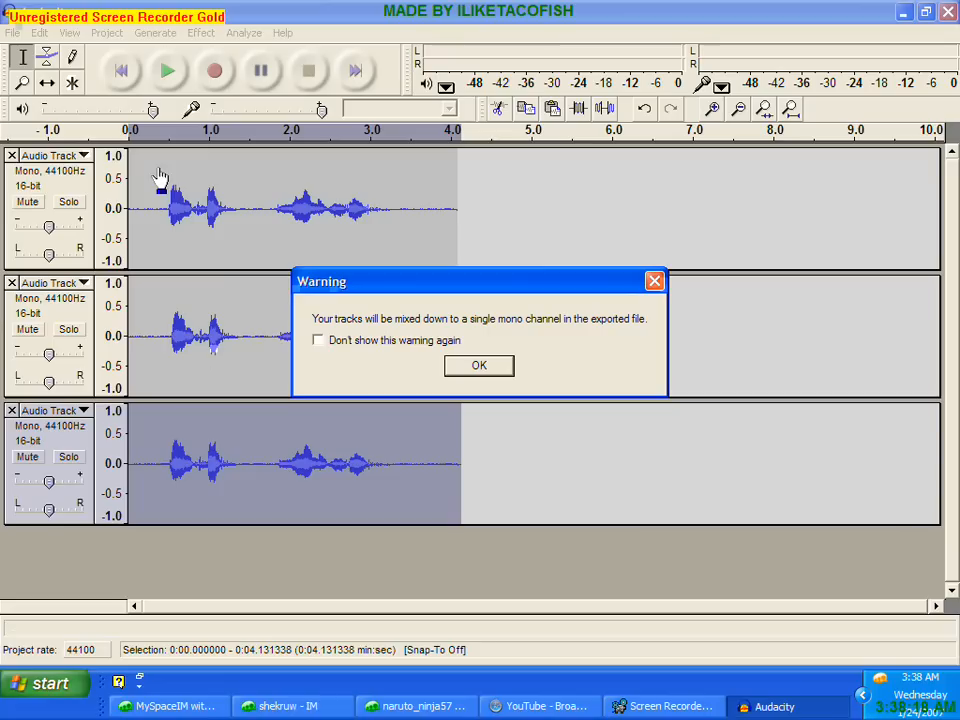
click(478, 366)
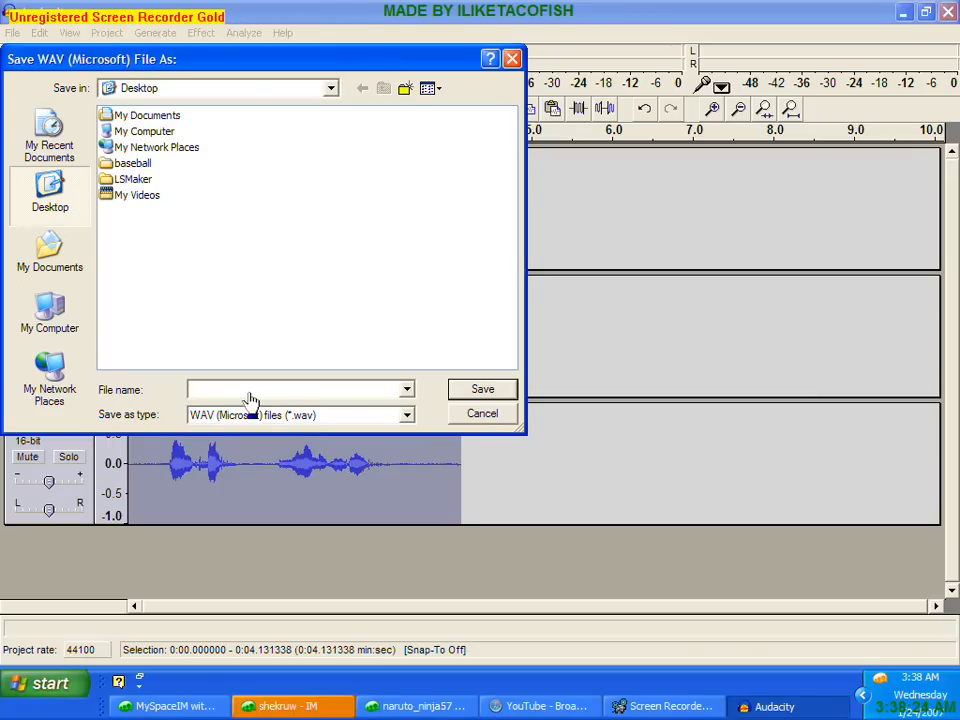
click(482, 413)
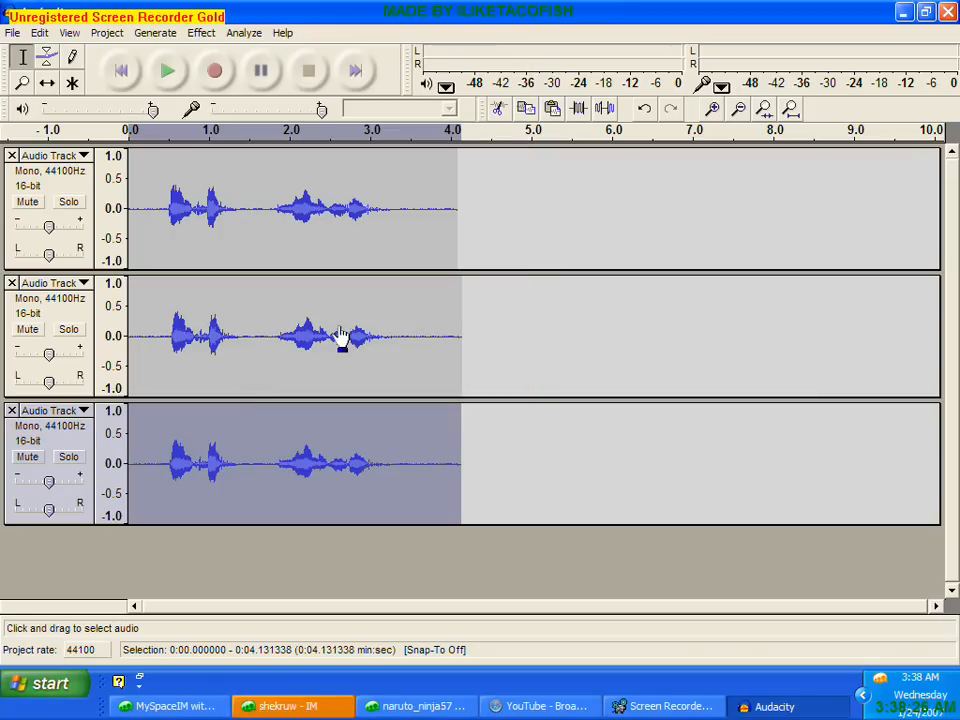
click(947, 12)
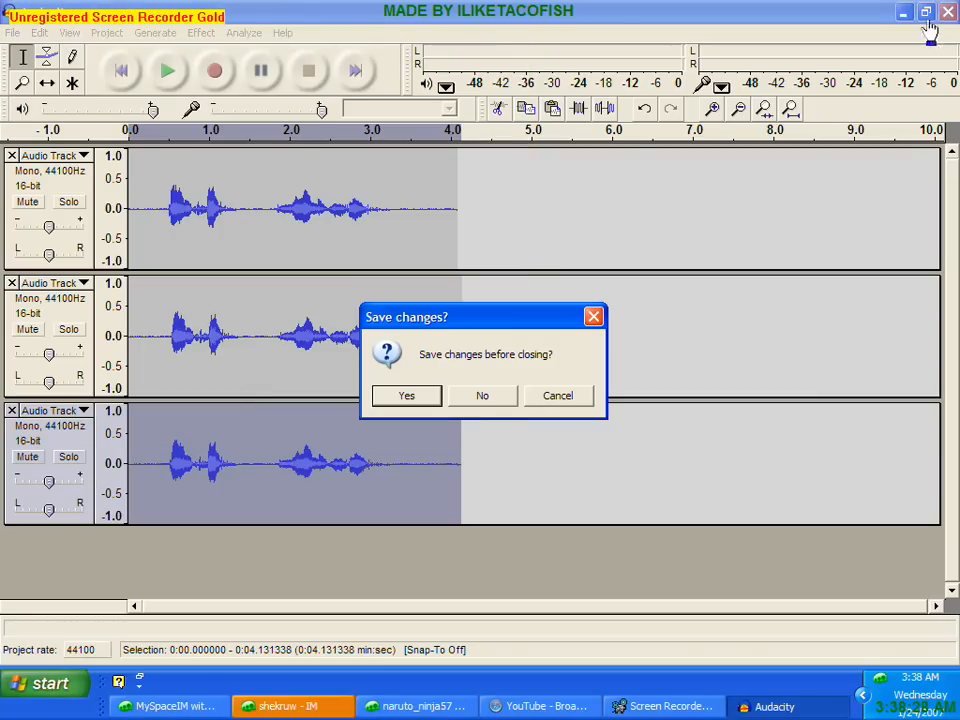
- Close Audacity without saving and mix a light grey custom colour in Paint's colour editor
click(481, 395)
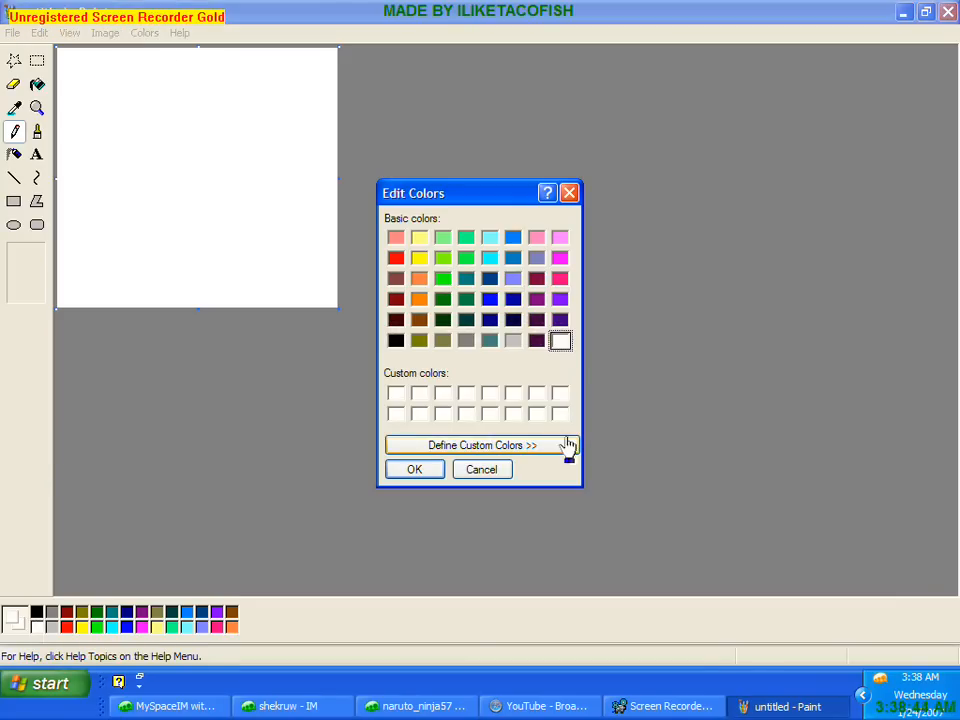
click(478, 445)
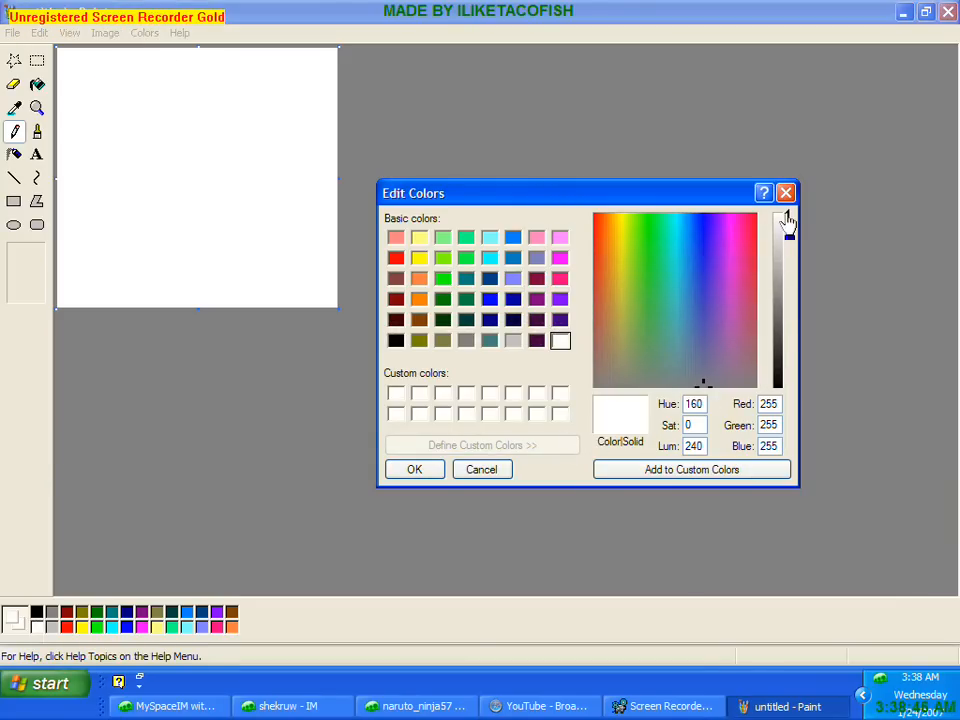
drag(787, 225, 787, 240)
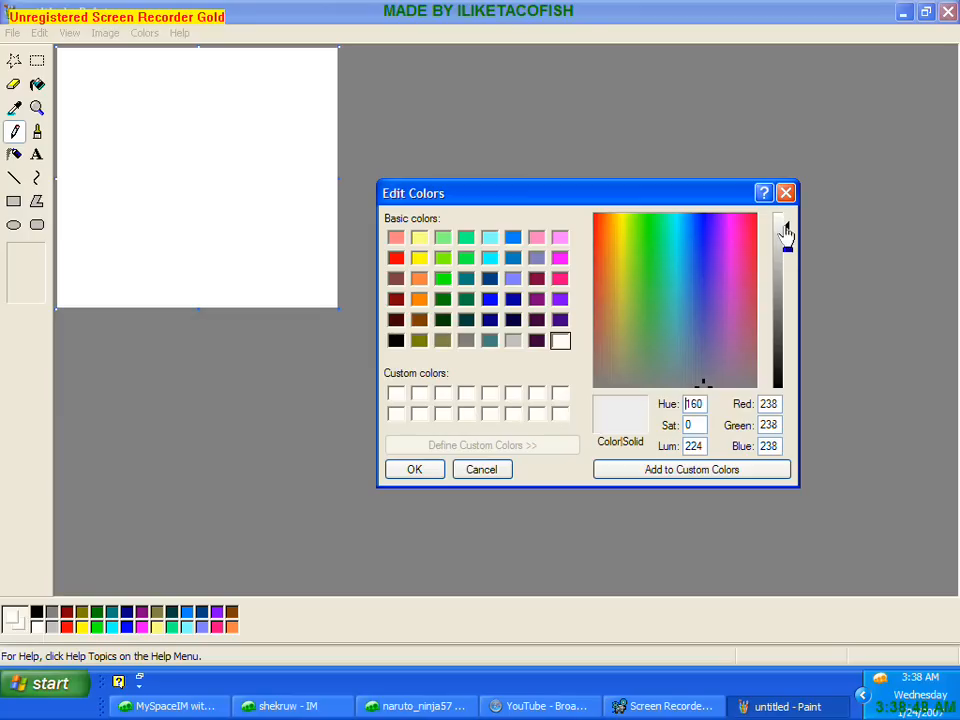
mouse_move(461, 469)
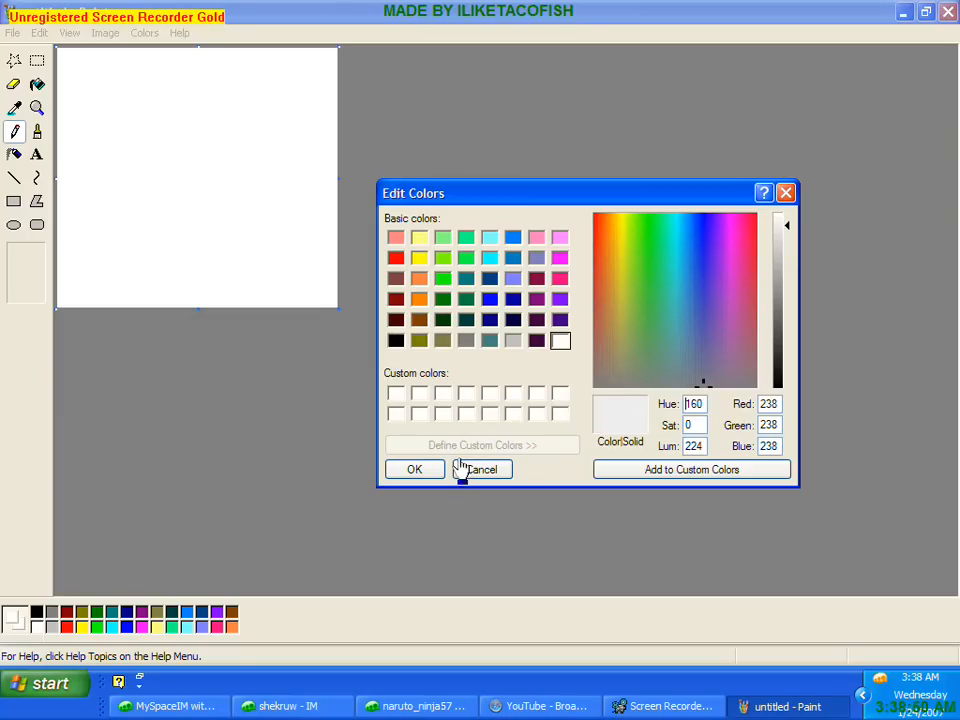
click(481, 469)
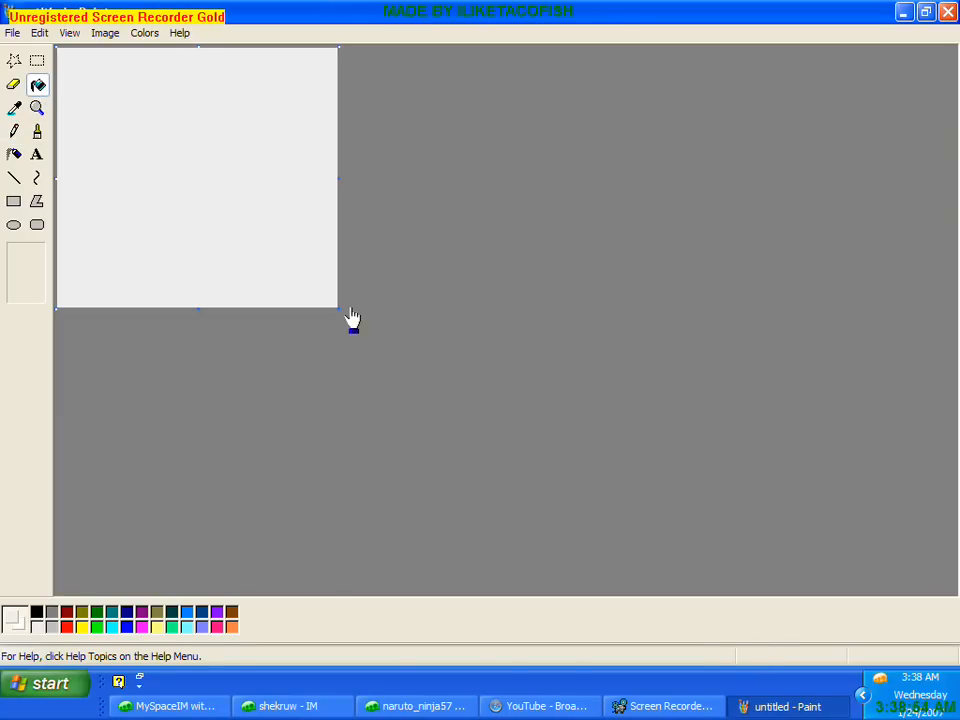
mouse_move(341, 318)
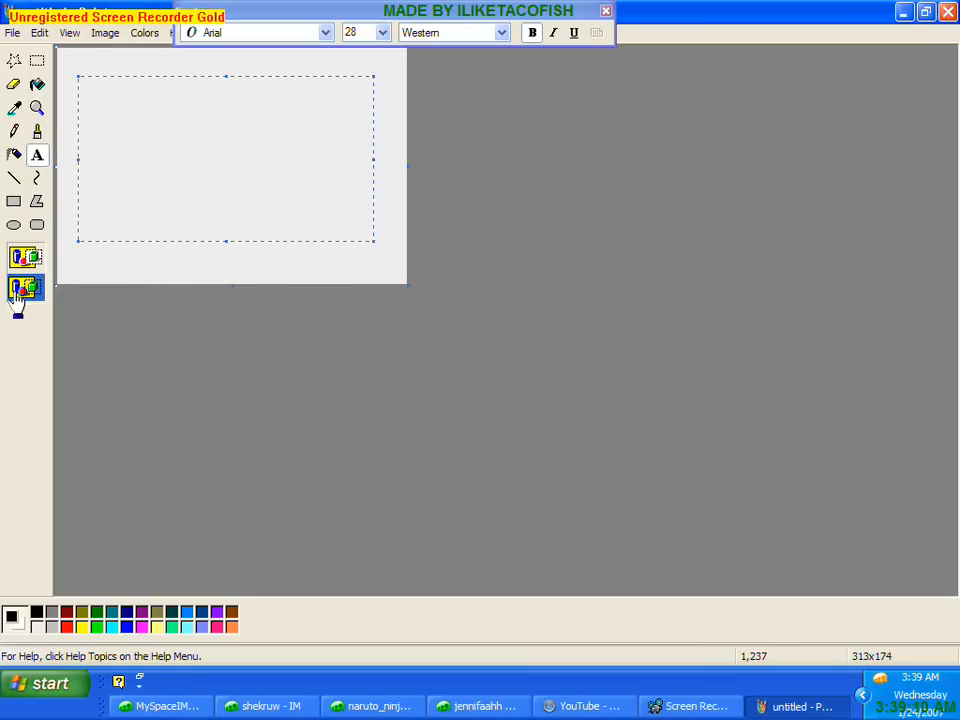
- Set the text size to 72 and type KIRA in the text box
click(390, 33)
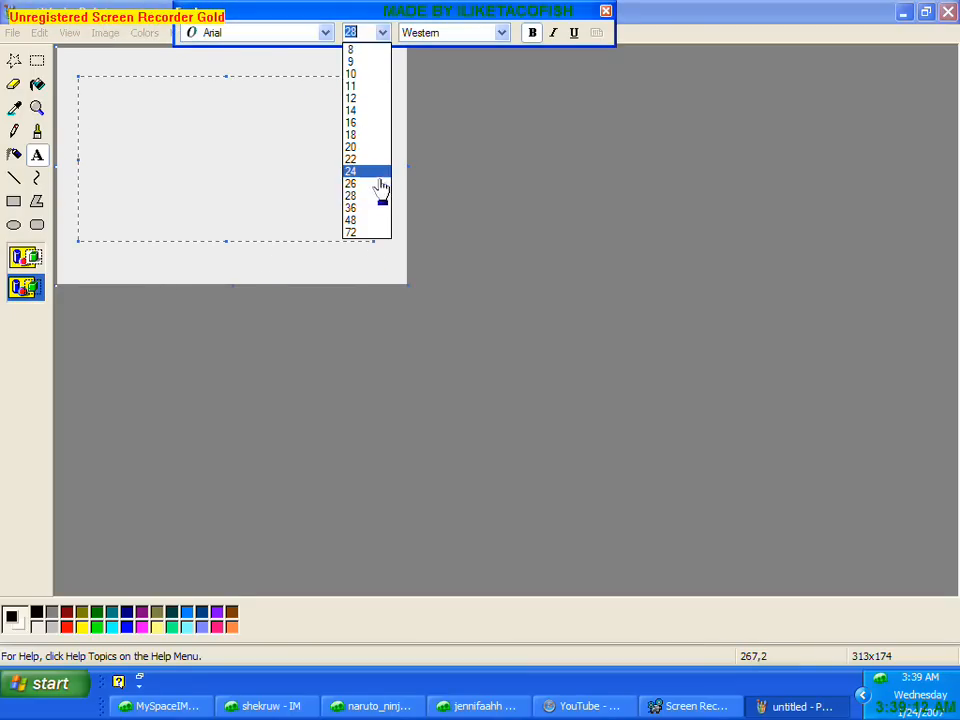
click(351, 220)
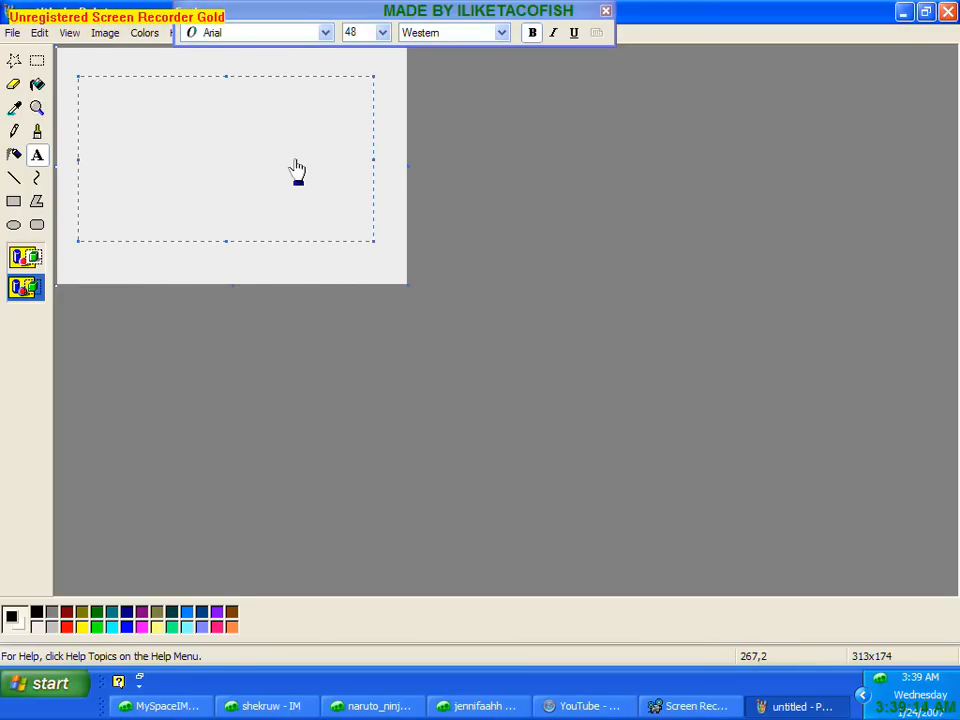
click(381, 33)
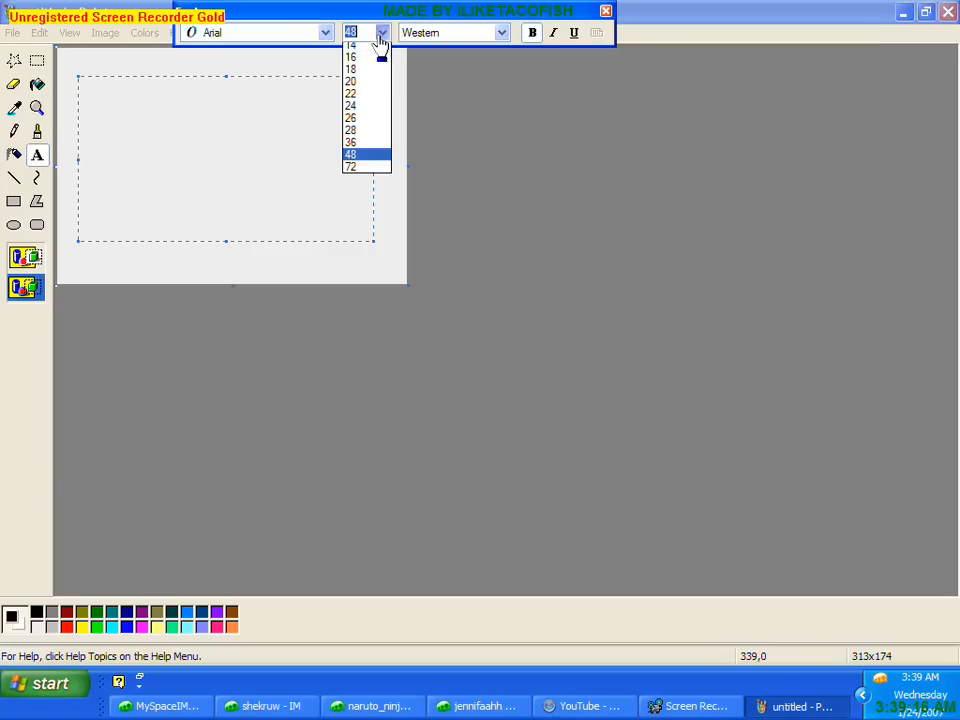
click(351, 166)
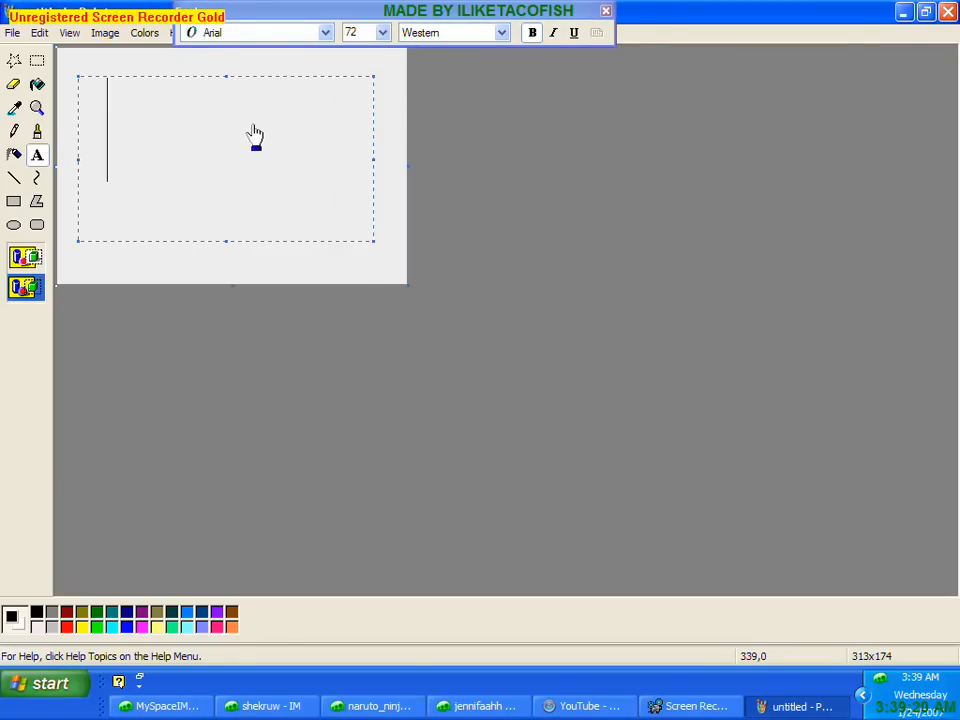
text(KIRA)
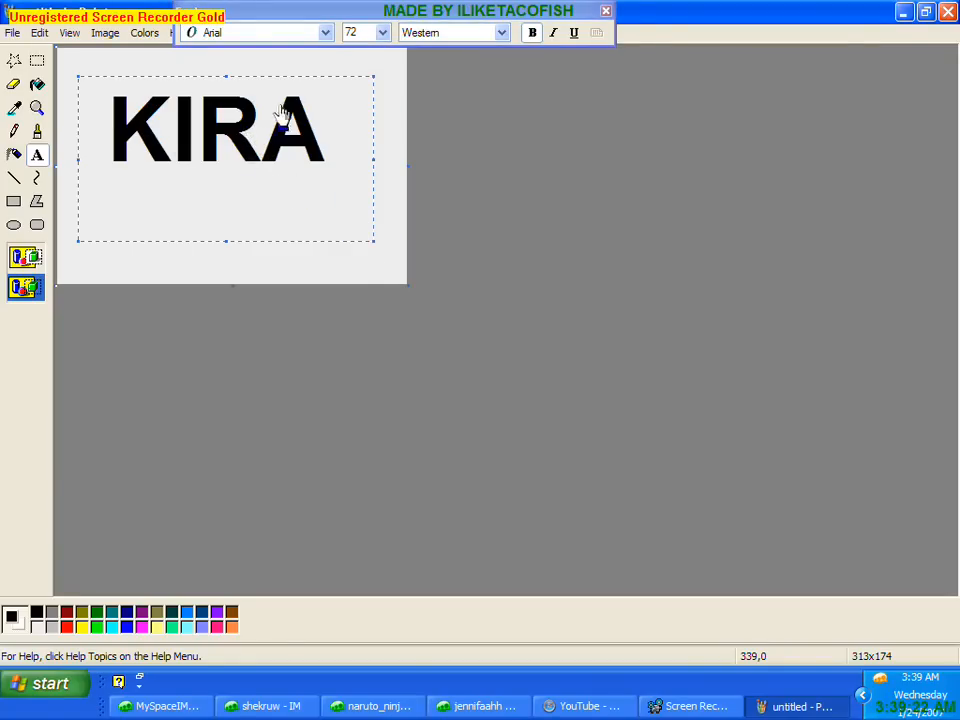
- Switch KIRA to CloisterBlack BT and save the picture to the Desktop as kira
click(320, 32)
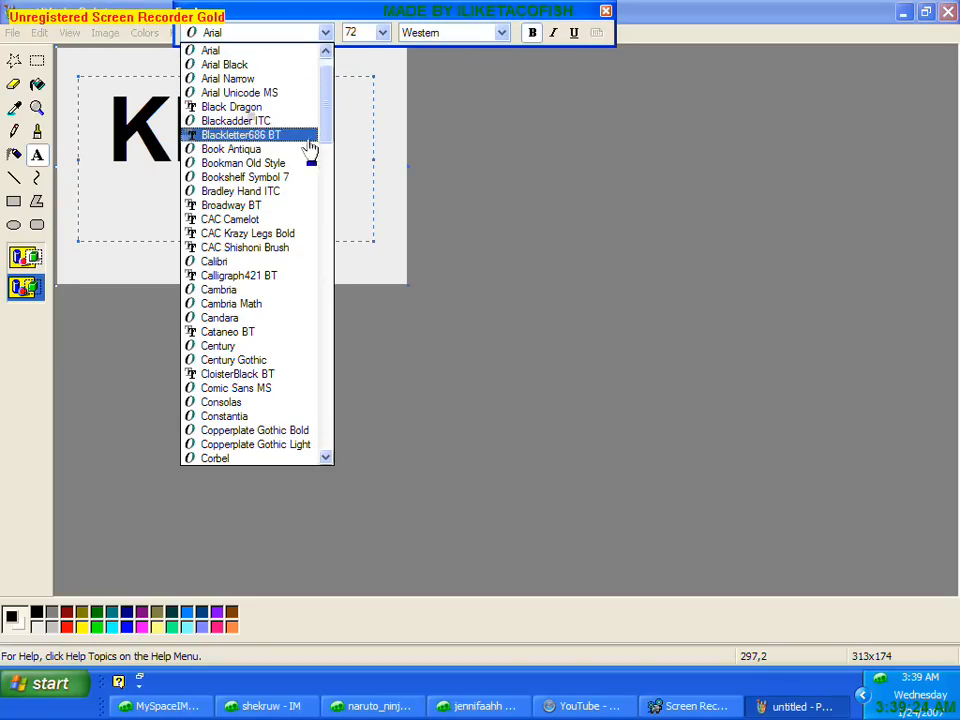
click(232, 106)
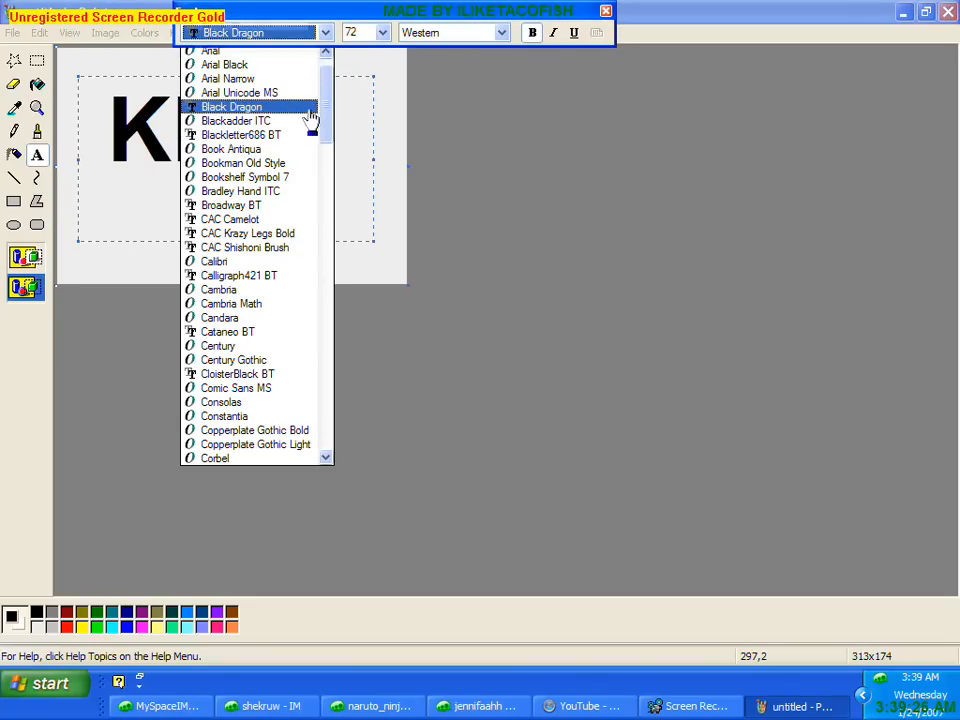
click(240, 134)
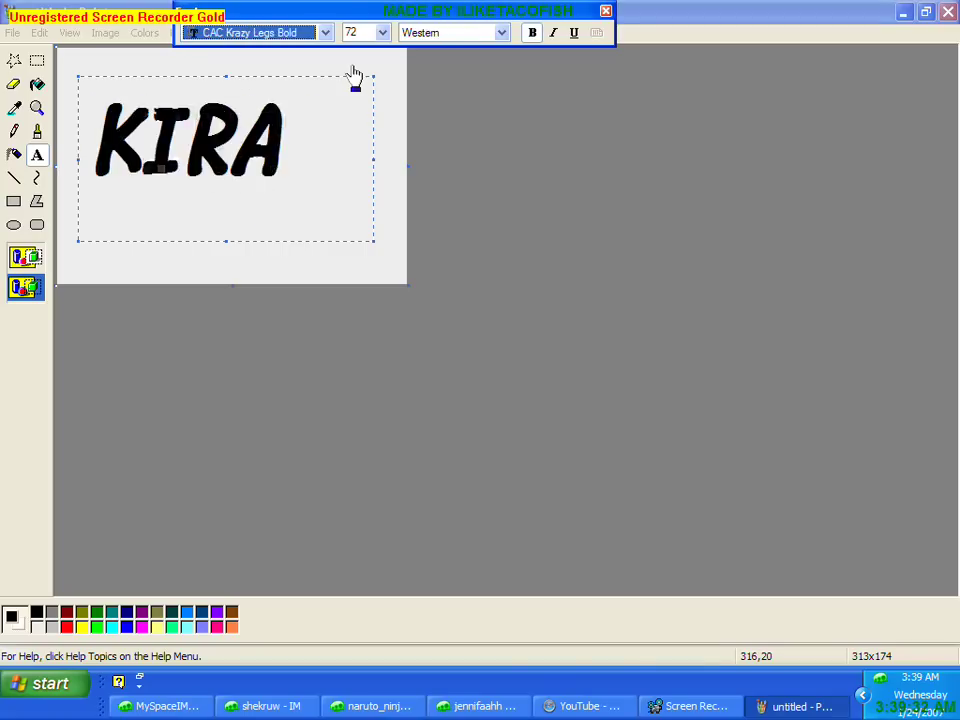
click(322, 33)
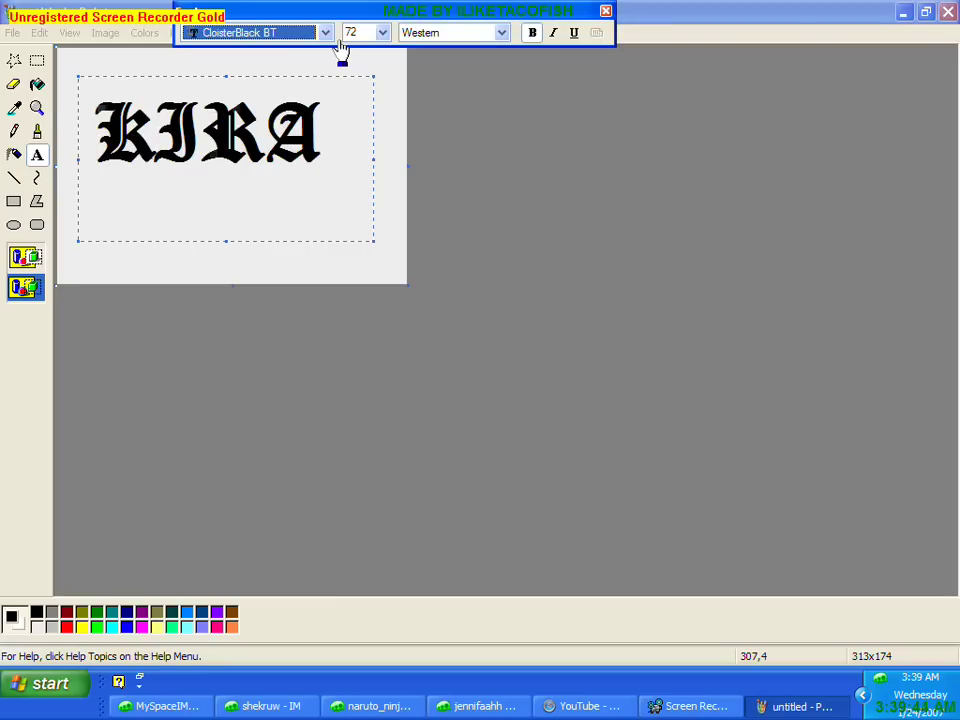
click(324, 32)
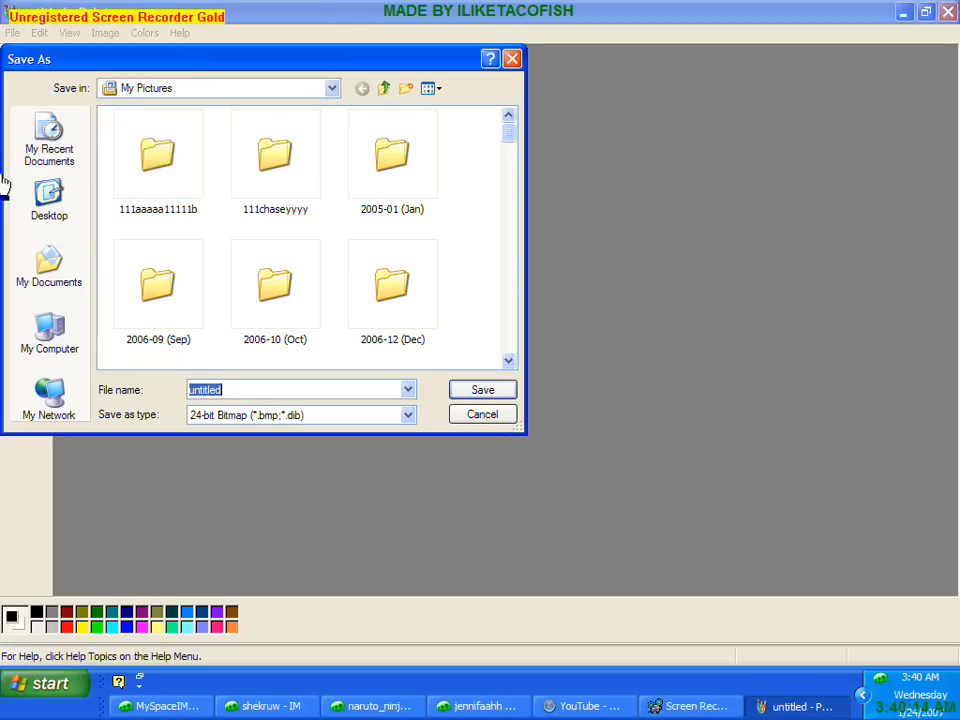
click(49, 195)
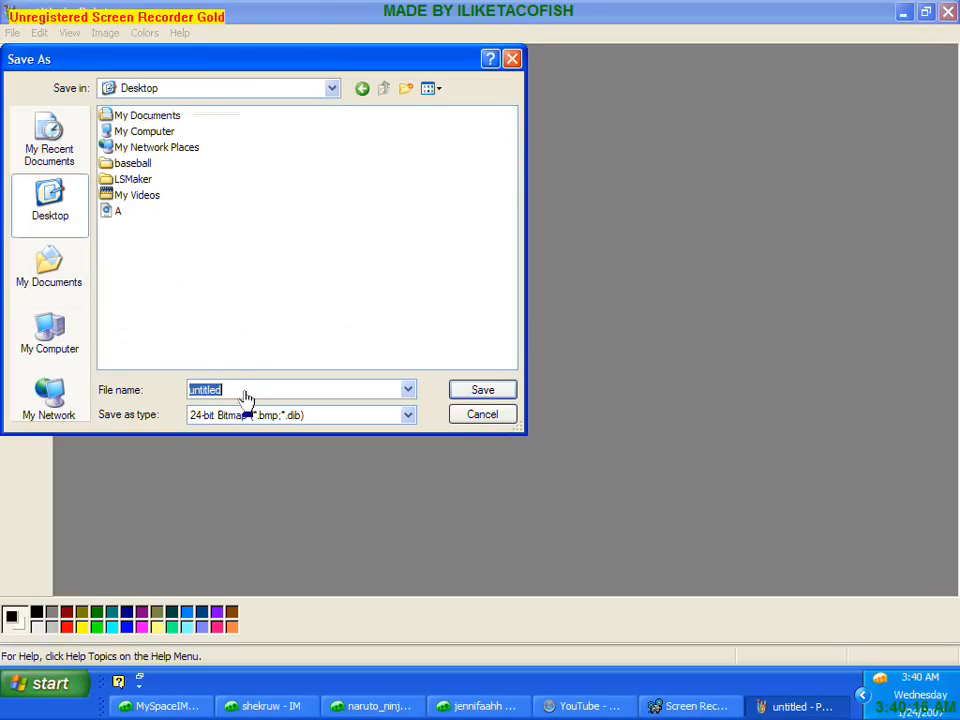
text(kira)
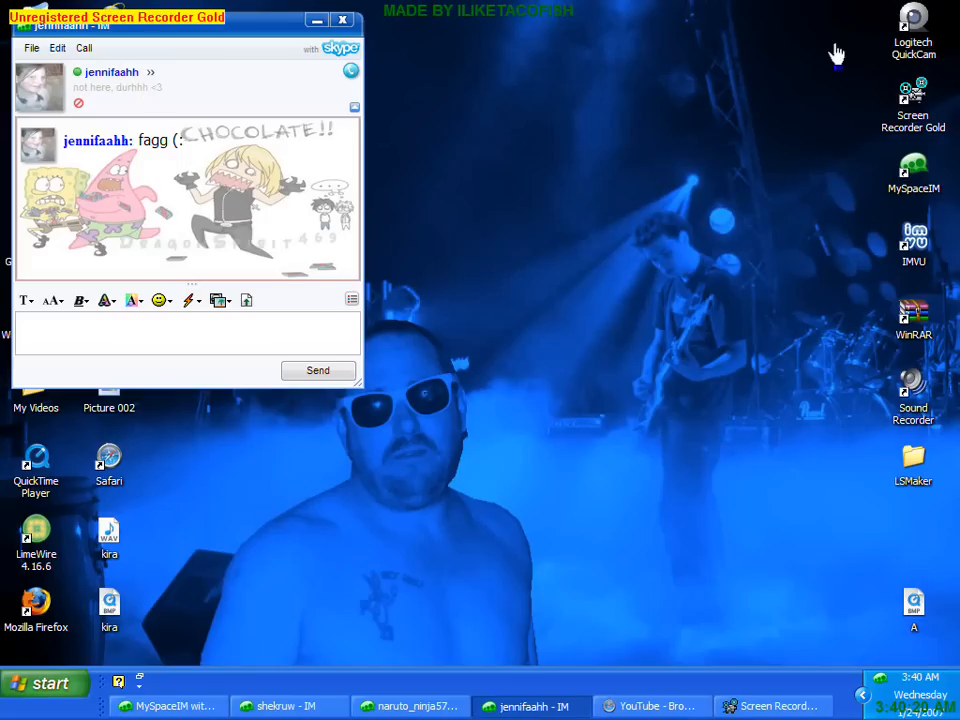
- Close the chat window and launch Windows Movie Maker from the Start menu
click(320, 21)
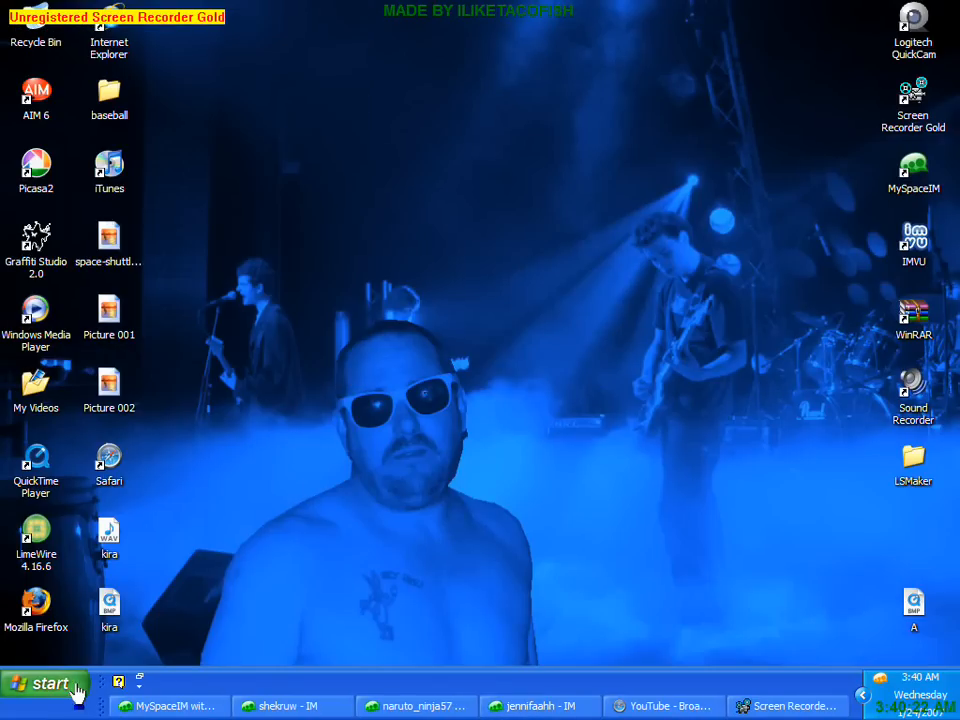
click(45, 683)
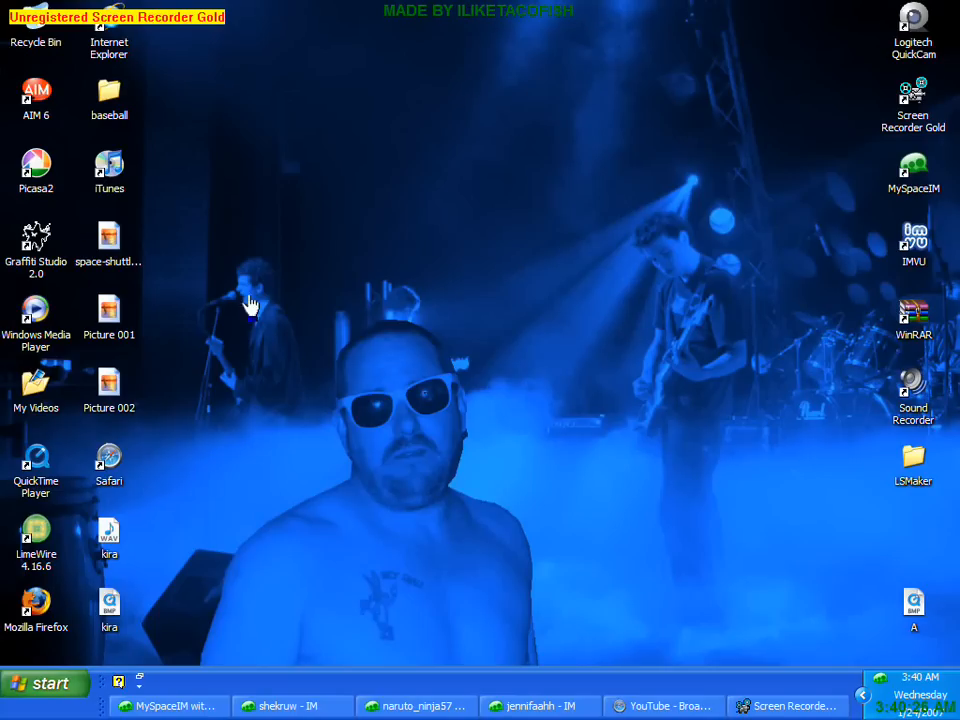
mouse_move(343, 120)
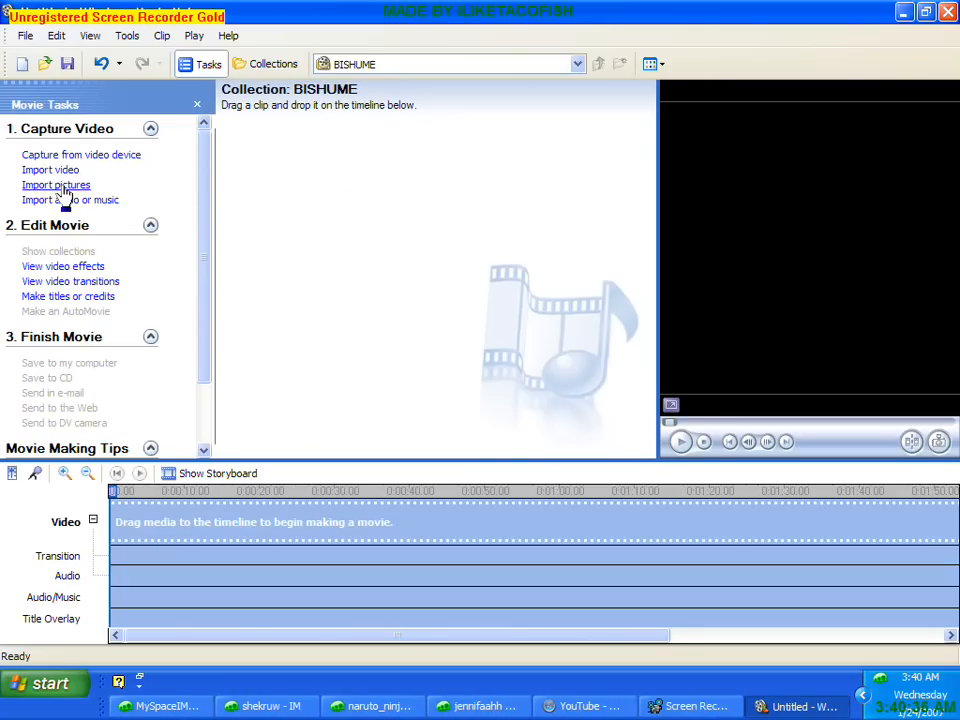
- Import kira.bmp, drag it onto the video track, and open the audio import browser
click(56, 185)
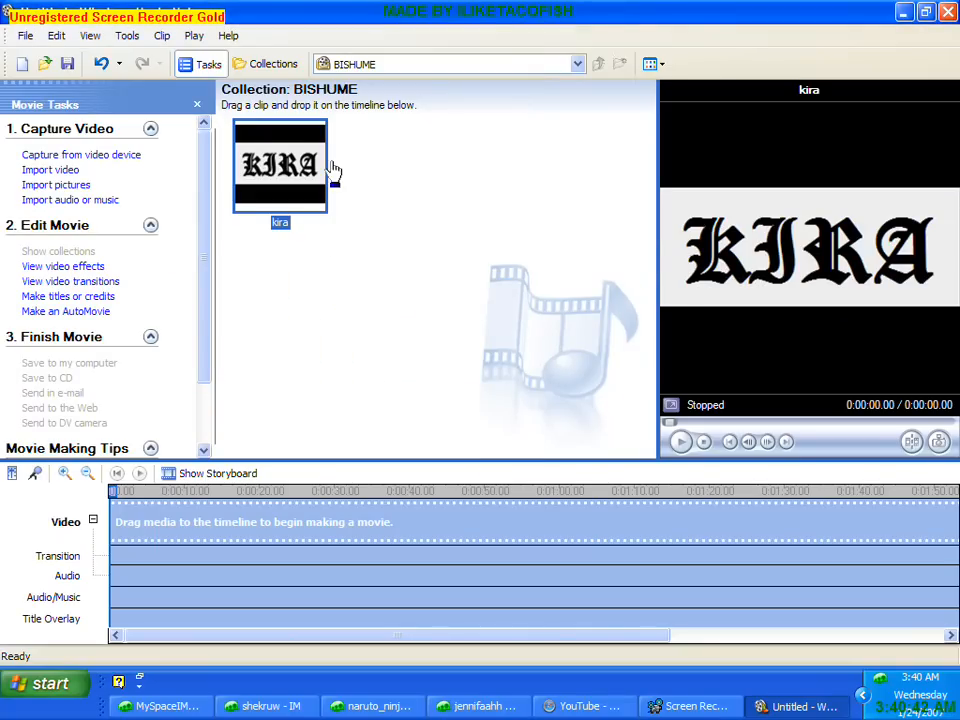
drag(280, 165, 130, 522)
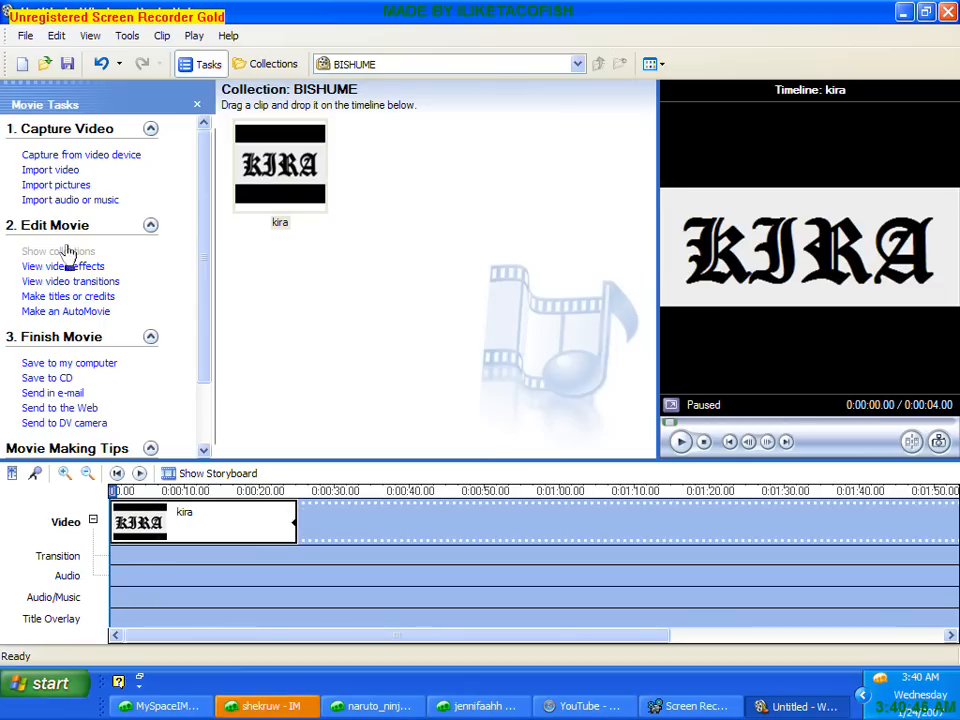
click(70, 199)
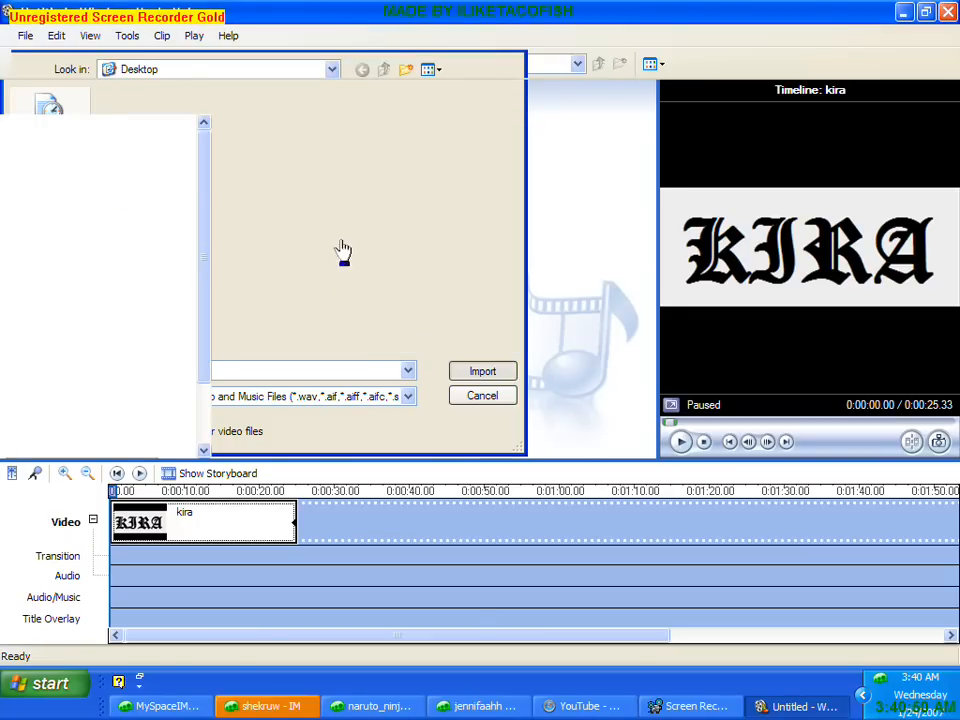
- Import kira.wav onto the music track, zoom the timeline, and select the KIRA image clip
click(482, 371)
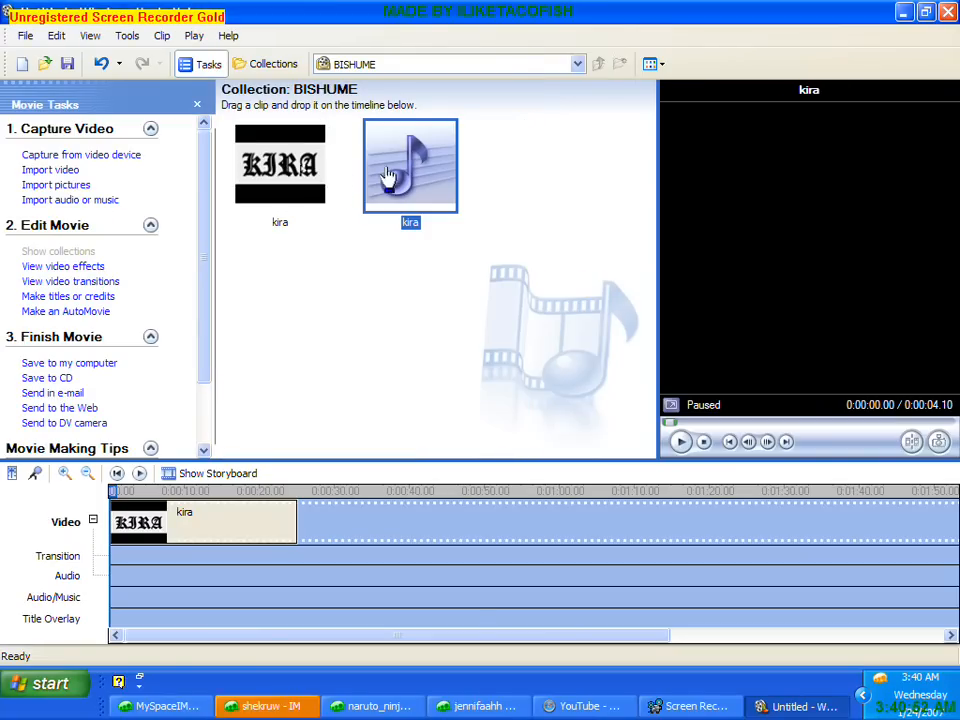
drag(410, 165, 124, 597)
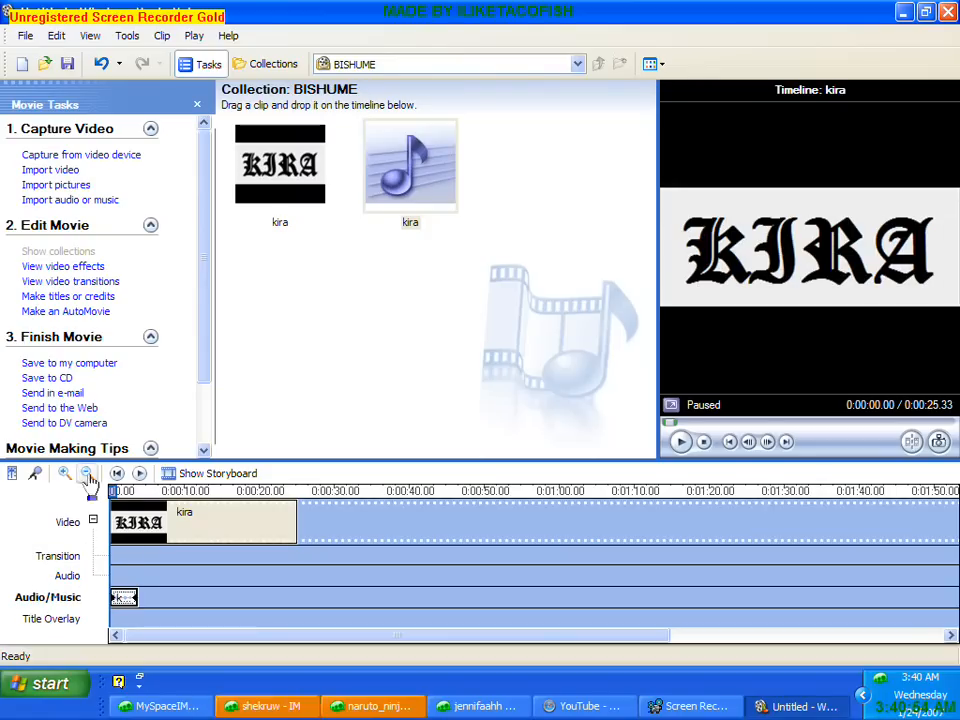
click(89, 474)
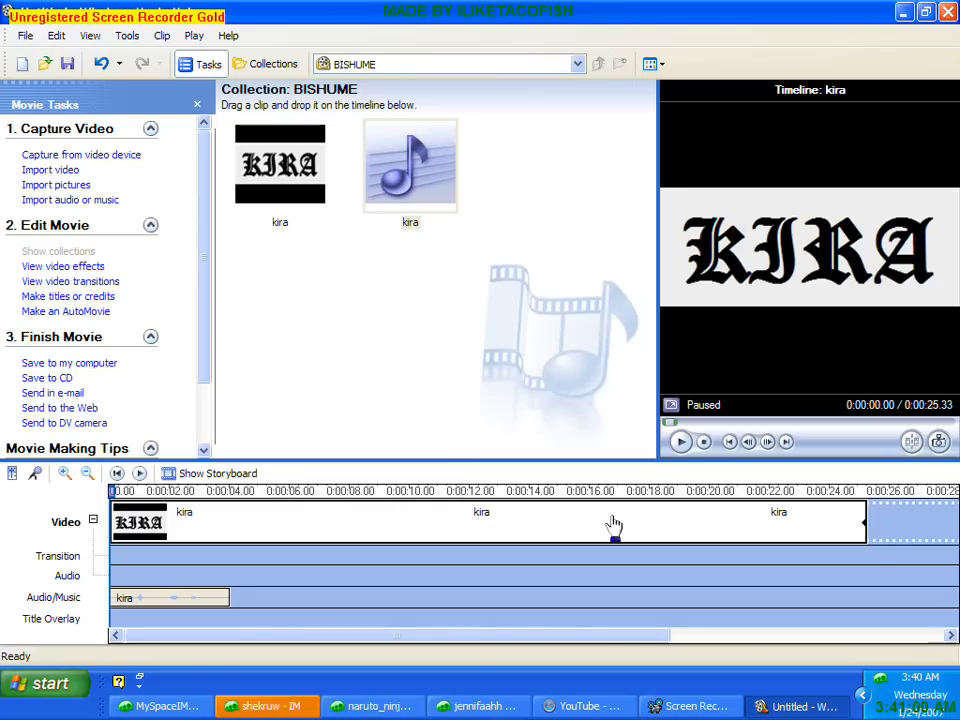
click(490, 491)
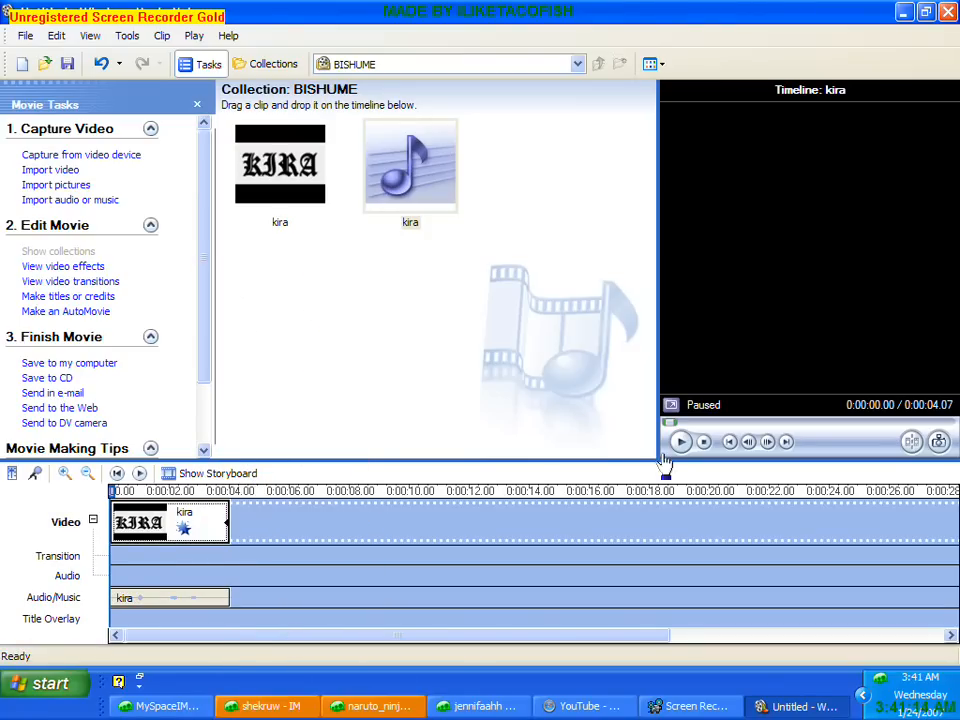
mouse_move(709, 240)
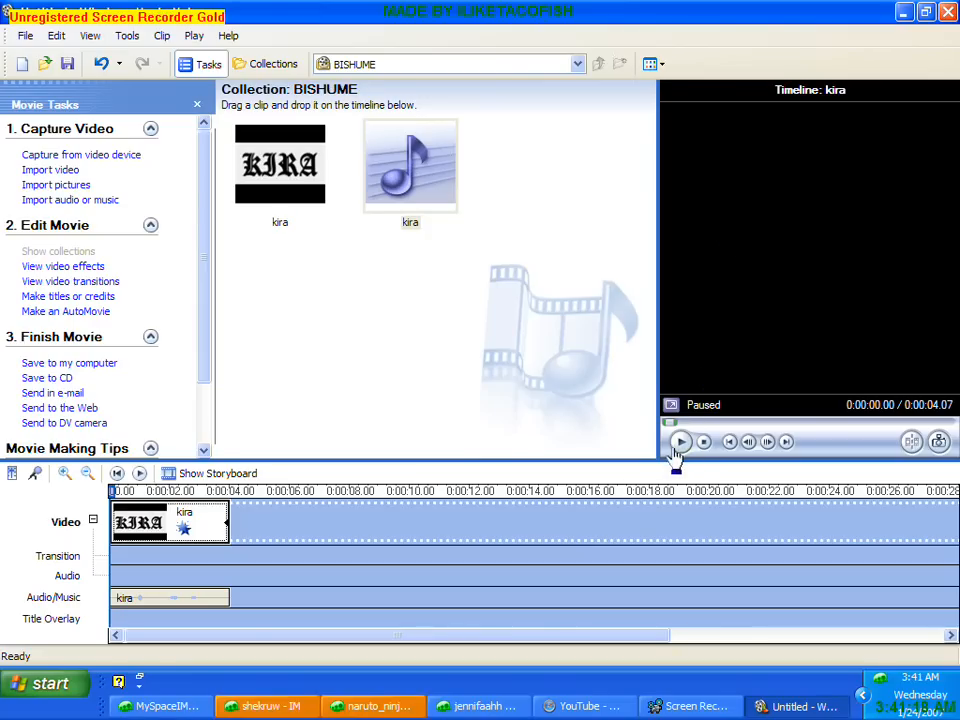
- Play the project preview of the KIRA image with the kira sound
click(680, 442)
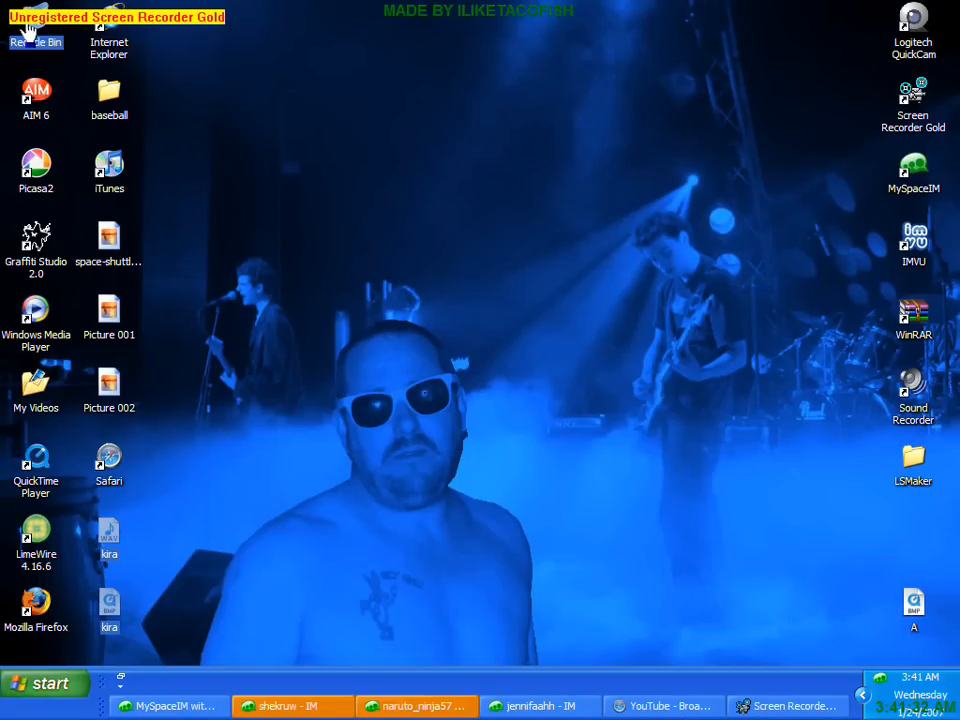
- Permanently delete both kira files from the Recycle Bin, confirming with Yes
double_click(28, 35)
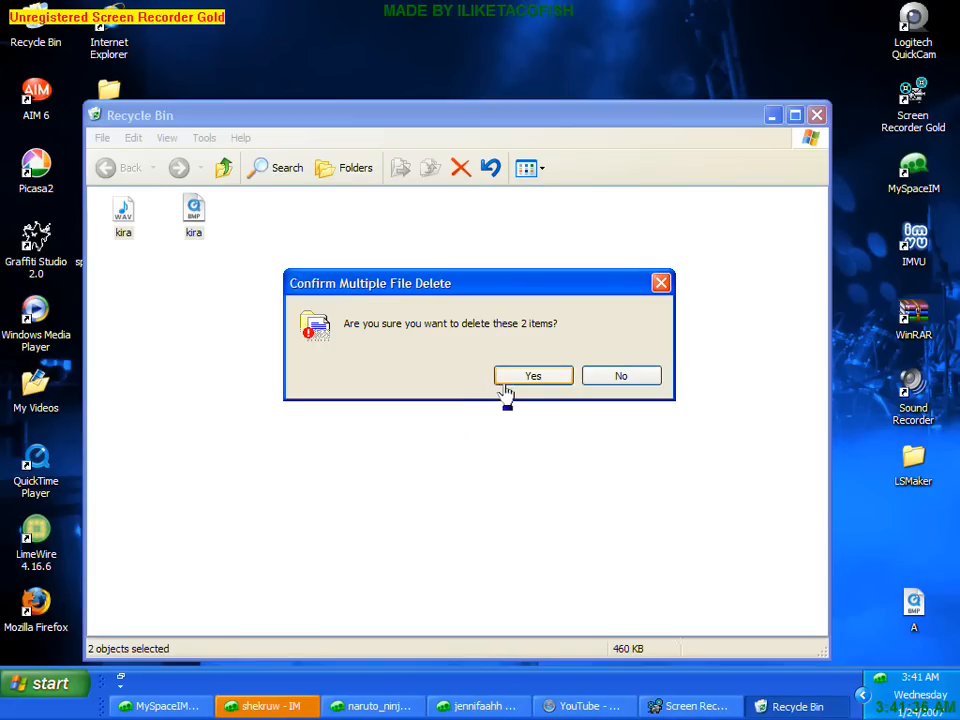
click(532, 375)
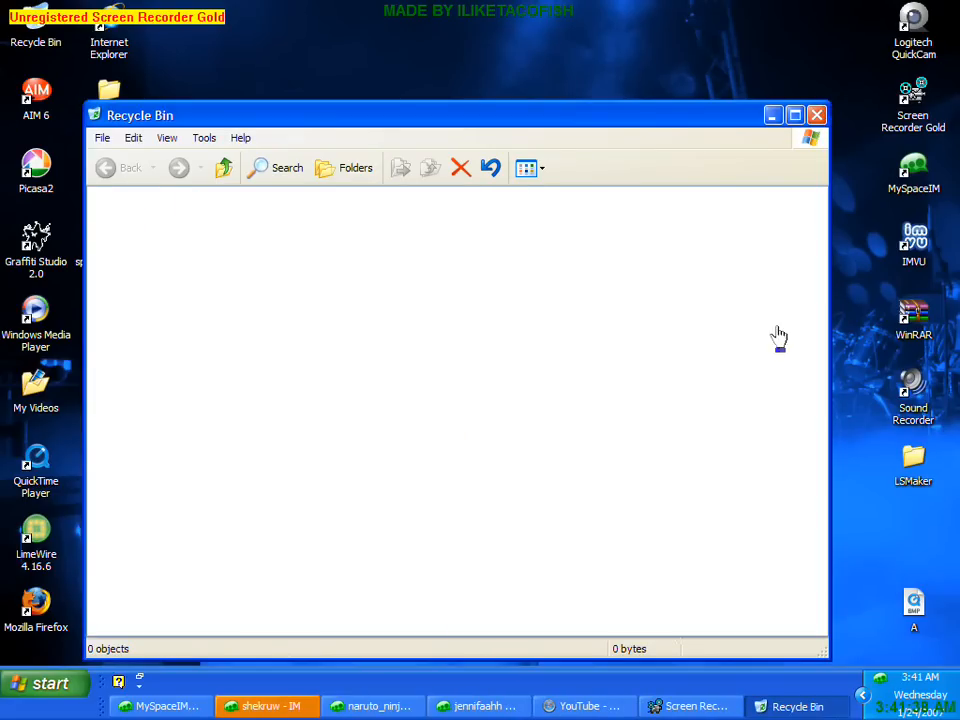